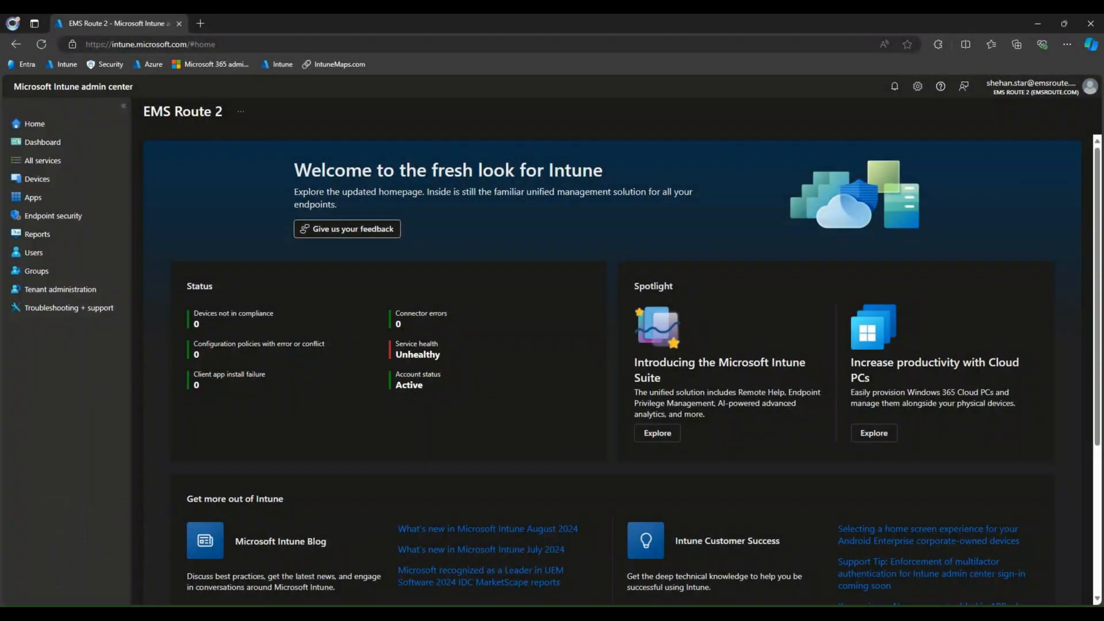
{"action": "mouse_move", "coordinate": [303, 431]}
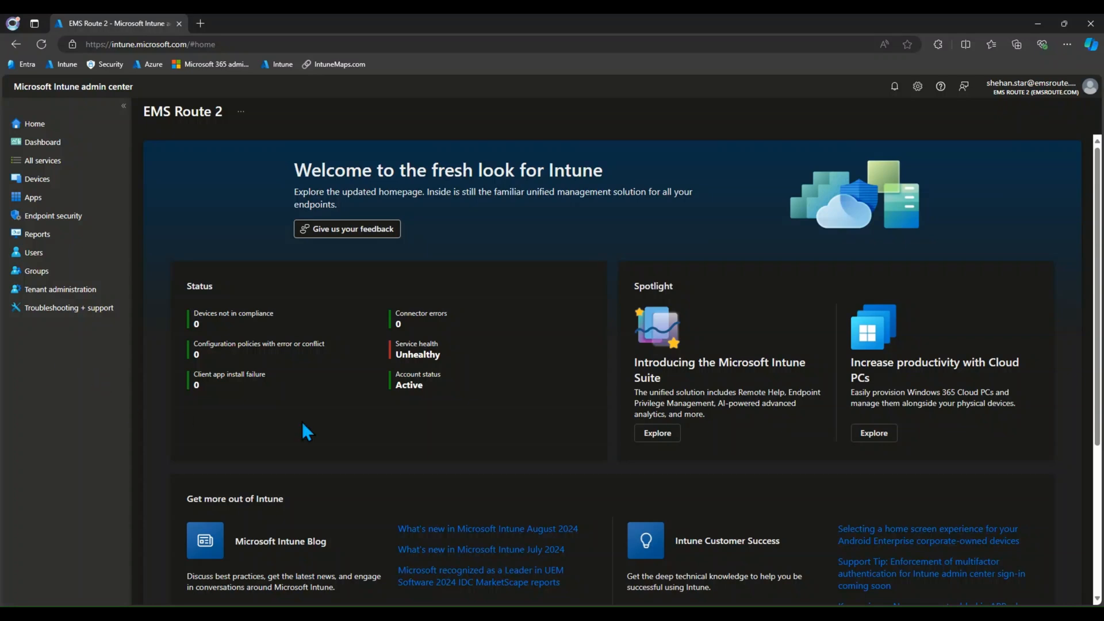
{"action": "mouse_move", "coordinate": [60, 295]}
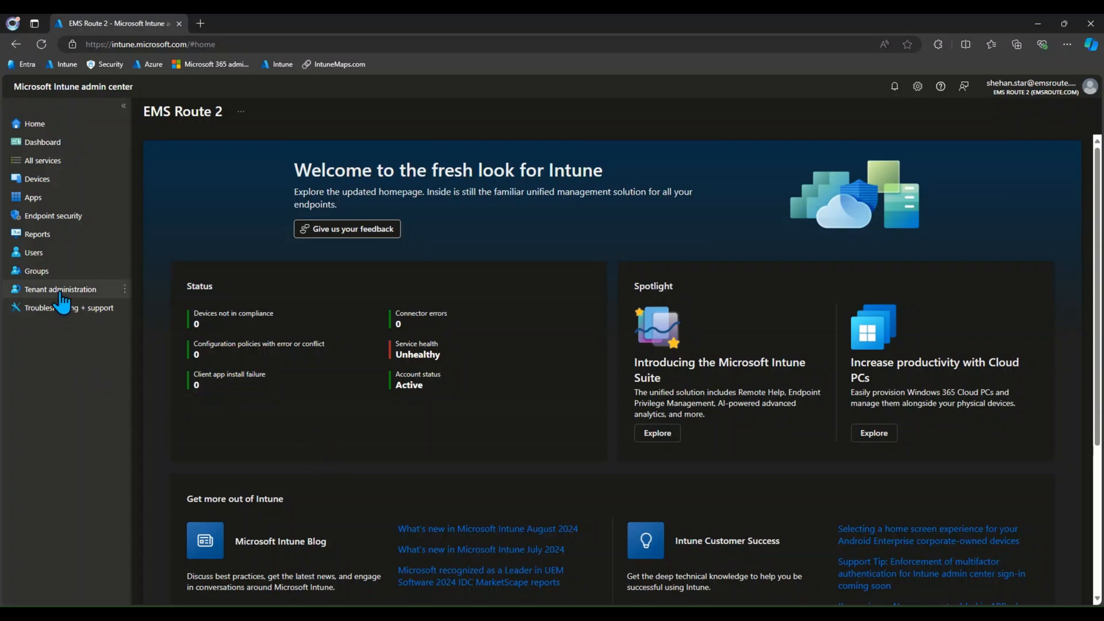
Start a new managed-devices filter from Tenant administration > Filters.
{"action": "left_click", "coordinate": [60, 288]}
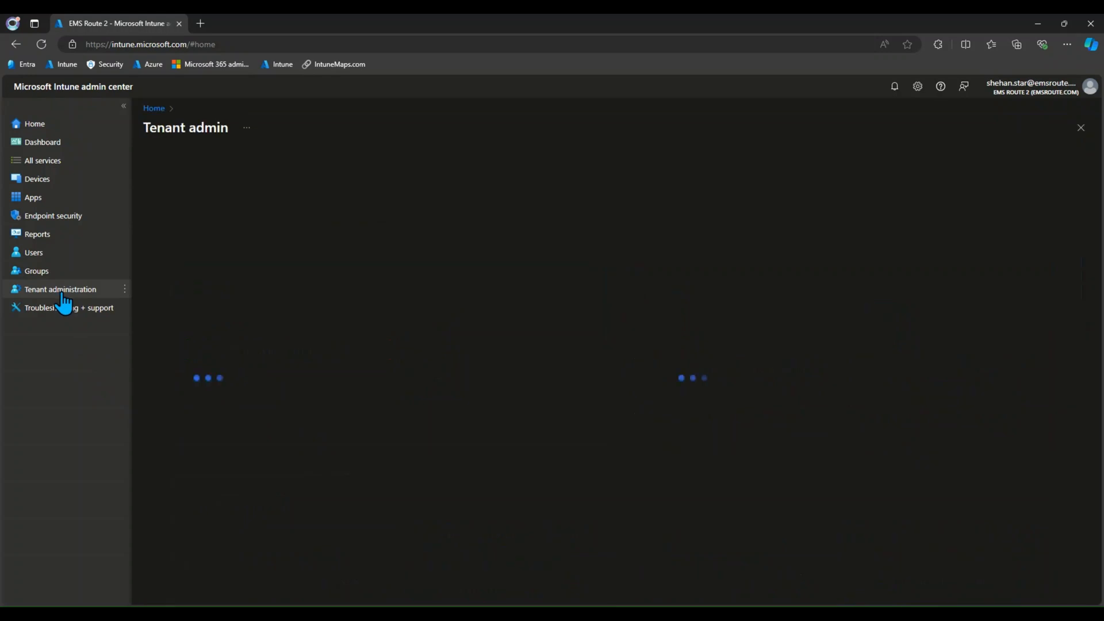
{"action": "left_click", "coordinate": [60, 288]}
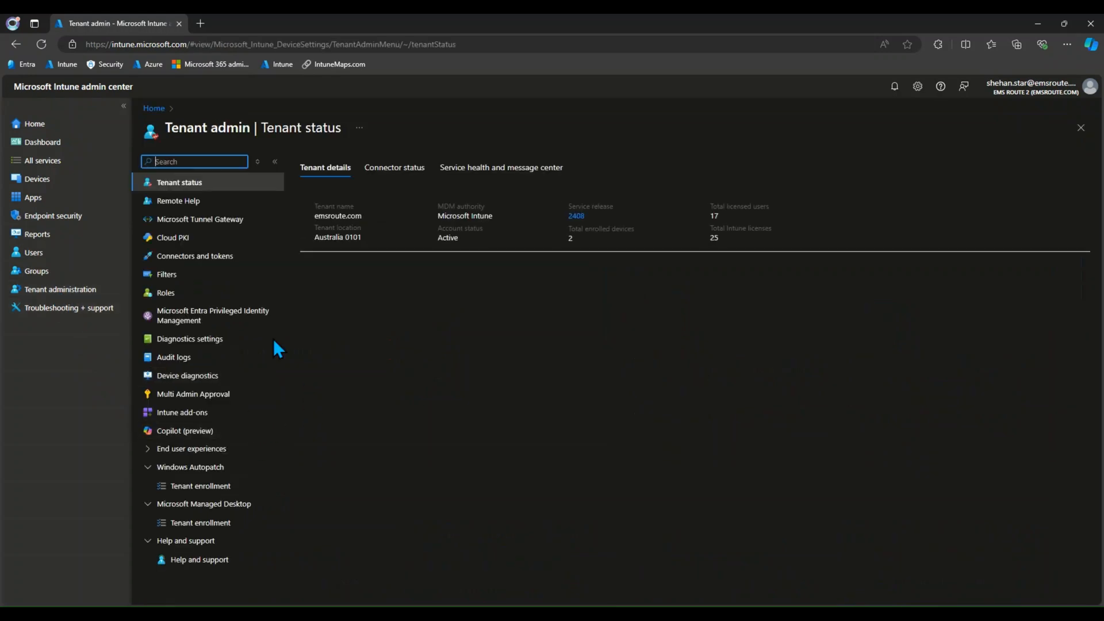
{"action": "left_click", "coordinate": [167, 274]}
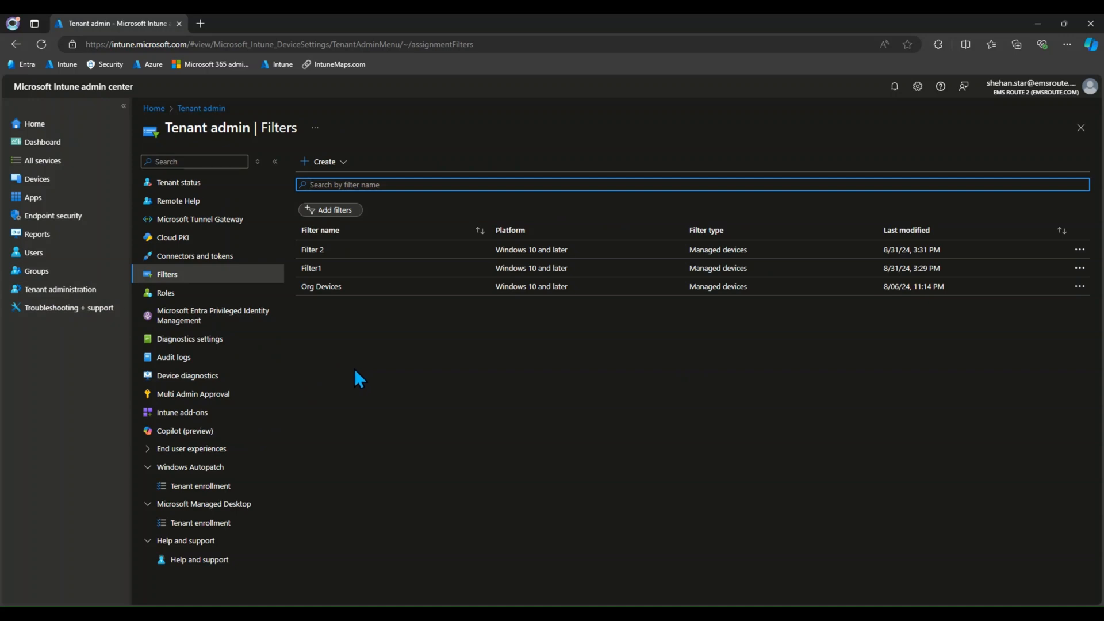
{"action": "mouse_move", "coordinate": [321, 165]}
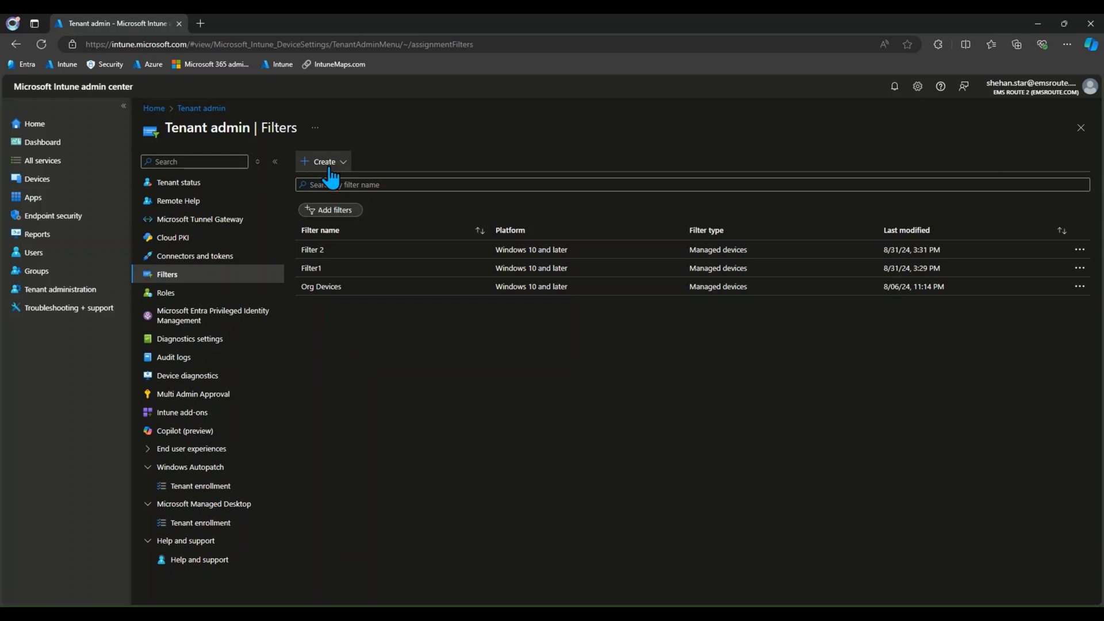
{"action": "left_click", "coordinate": [323, 161]}
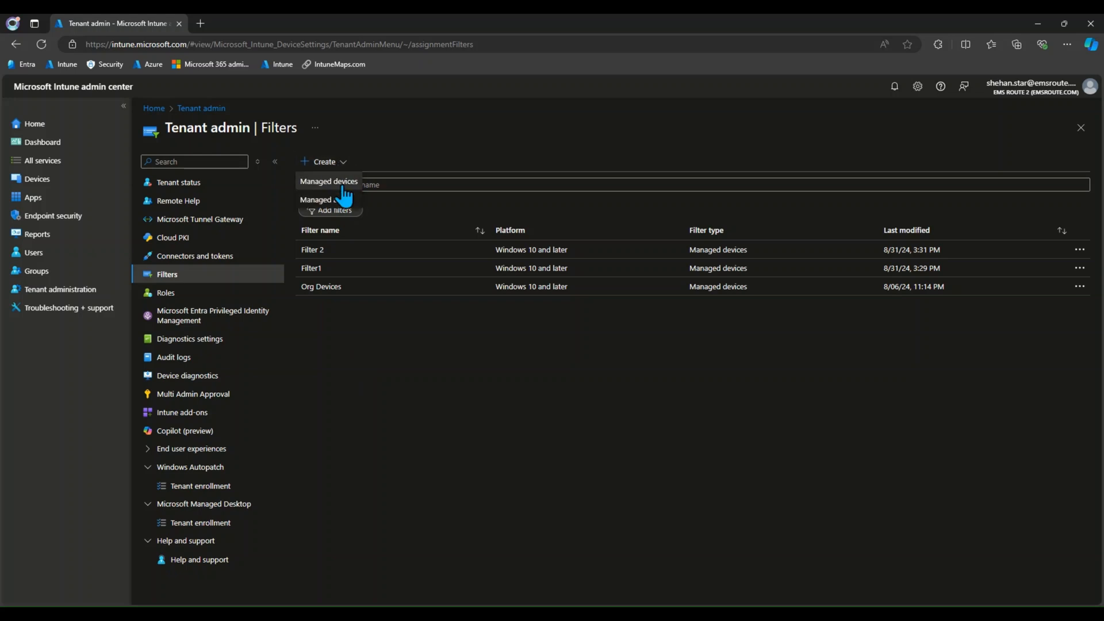
{"action": "mouse_move", "coordinate": [345, 202]}
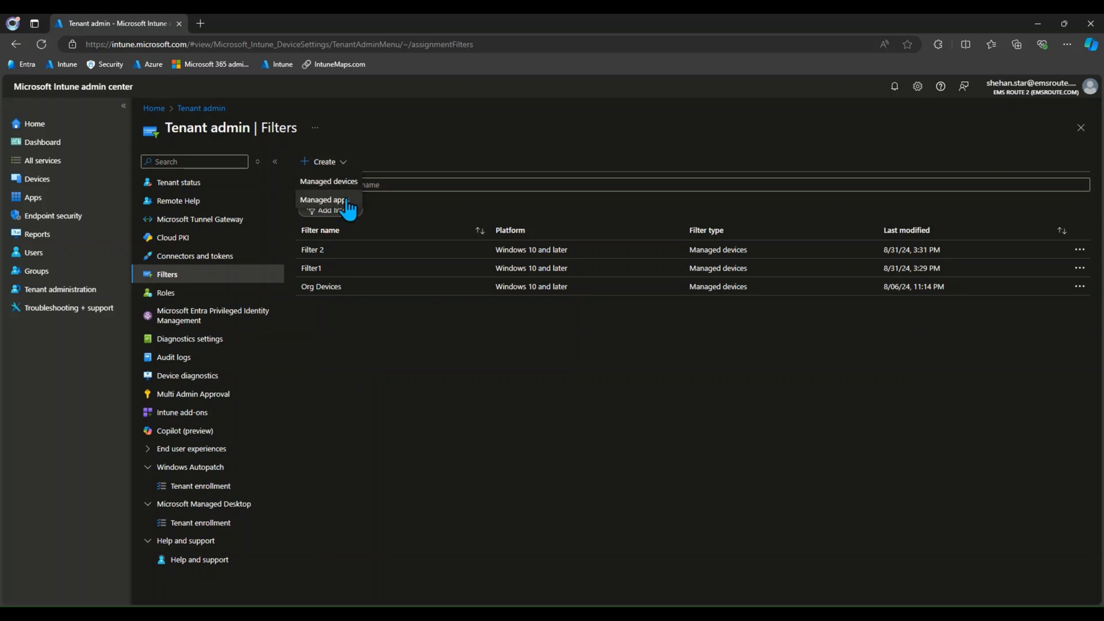
{"action": "mouse_move", "coordinate": [345, 186]}
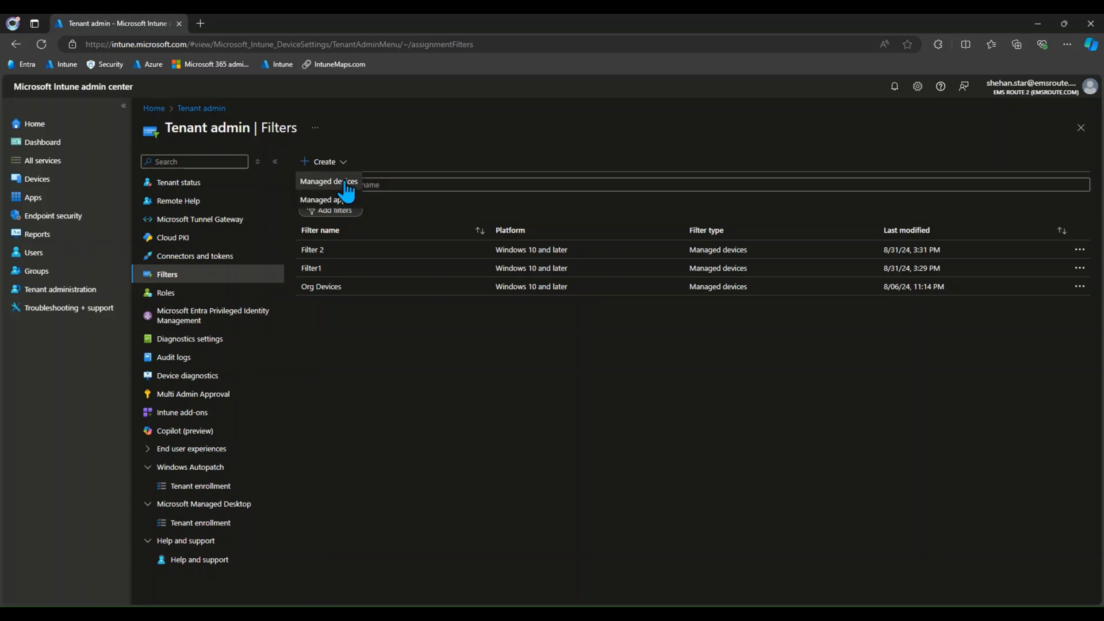
{"action": "mouse_move", "coordinate": [346, 190]}
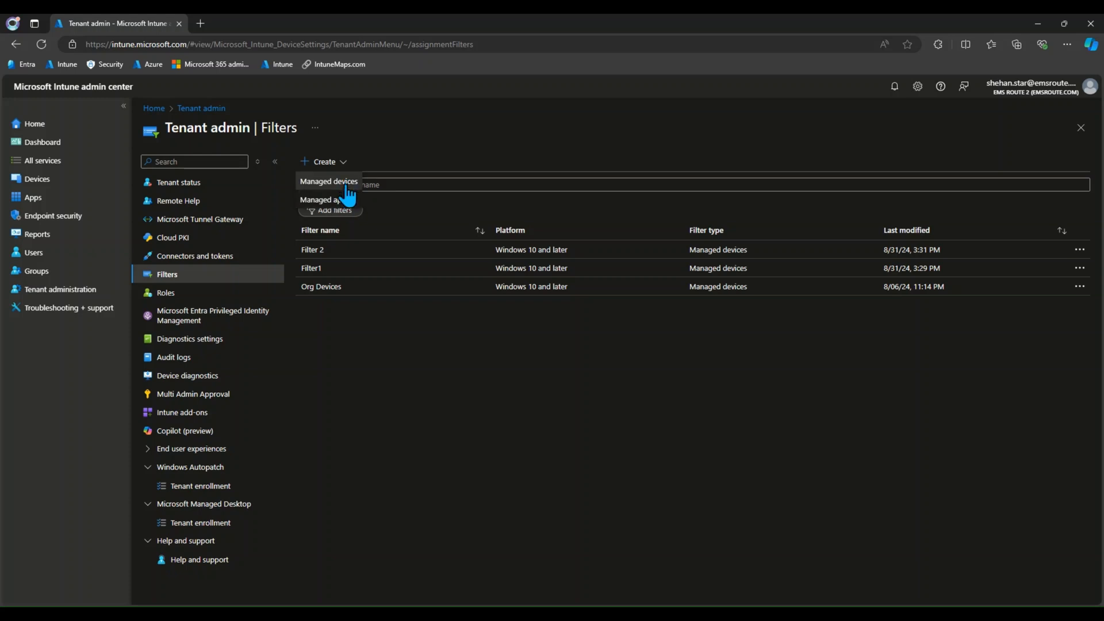
{"action": "left_click", "coordinate": [329, 181]}
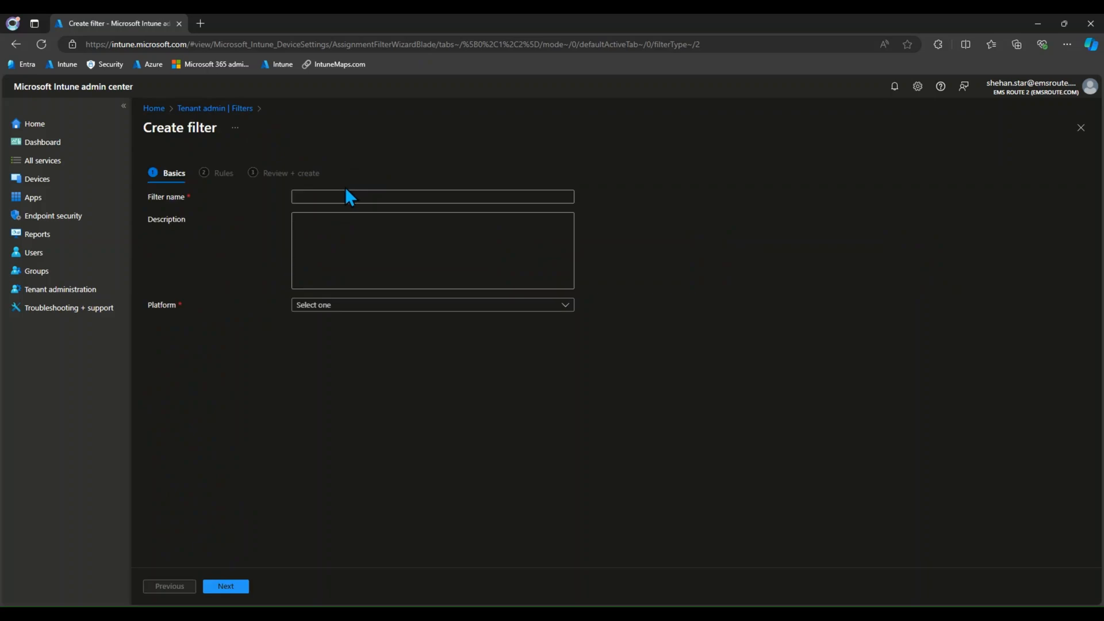
Name the filter 'Filter 3' and choose its platform on the Basics step.
{"action": "type", "text": "Filter 3"}
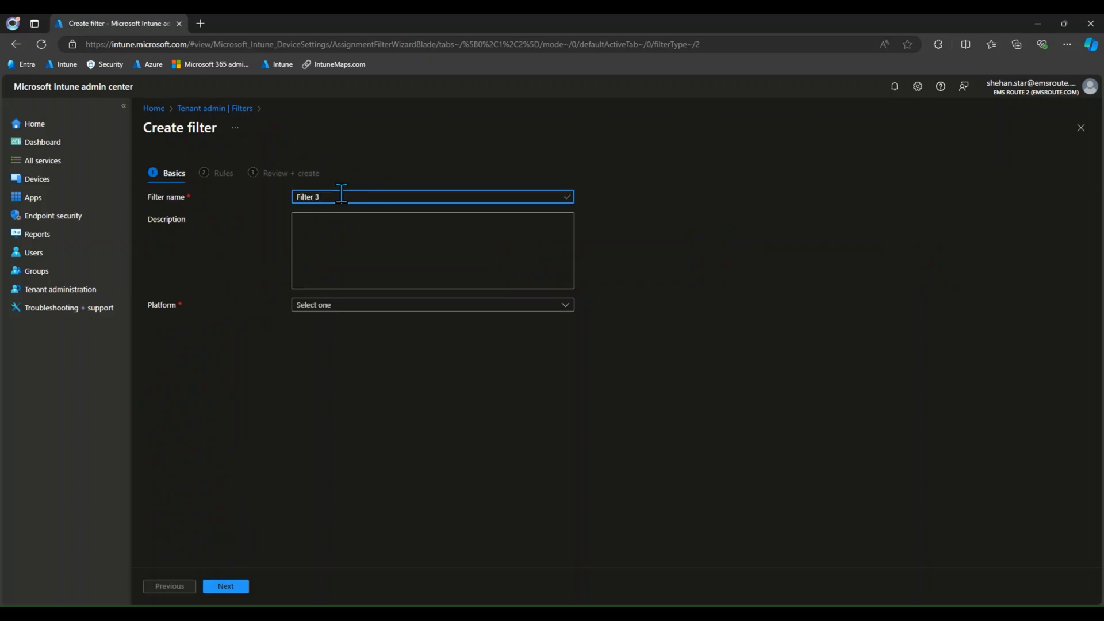
{"action": "left_click", "coordinate": [431, 304]}
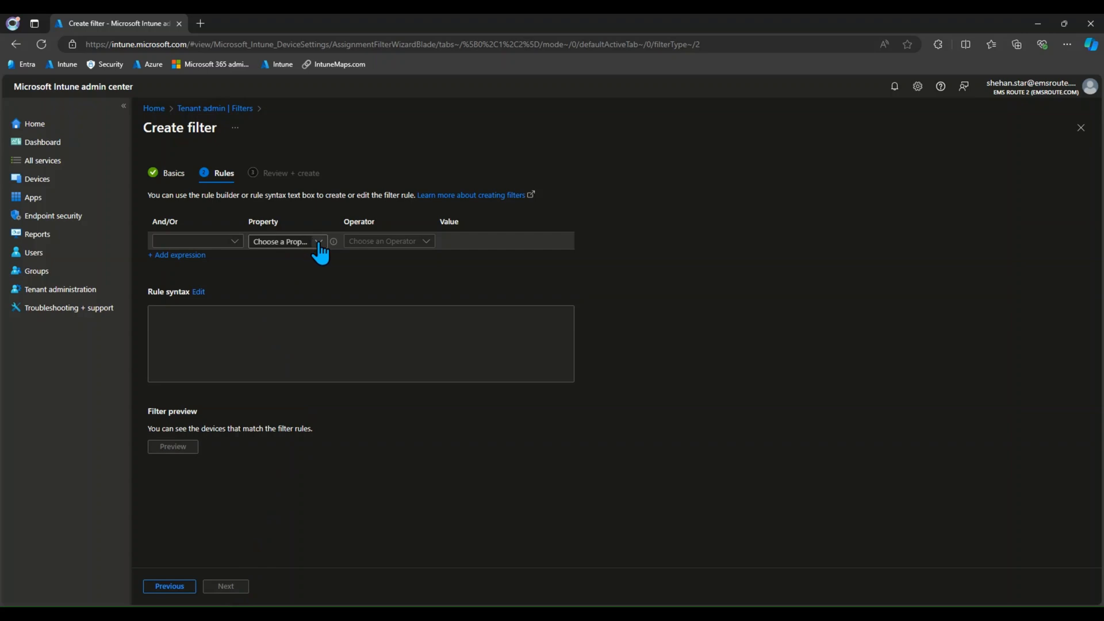
Add the rule cpuArchitecture Equals amd64 and request a preview of matching devices.
{"action": "left_click", "coordinate": [286, 241]}
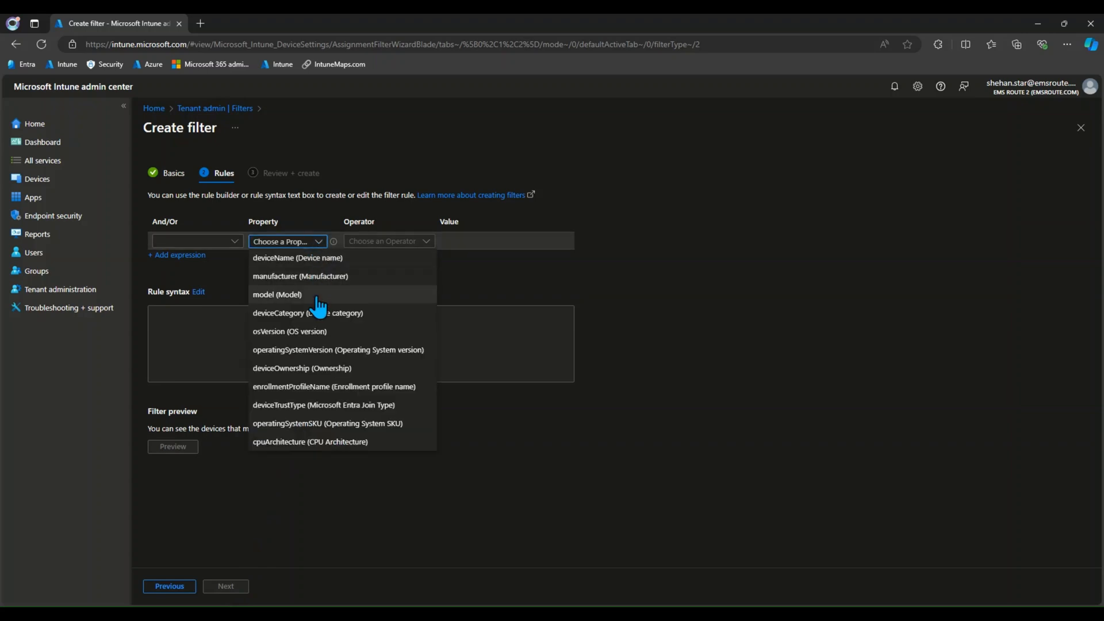
{"action": "mouse_move", "coordinate": [349, 442]}
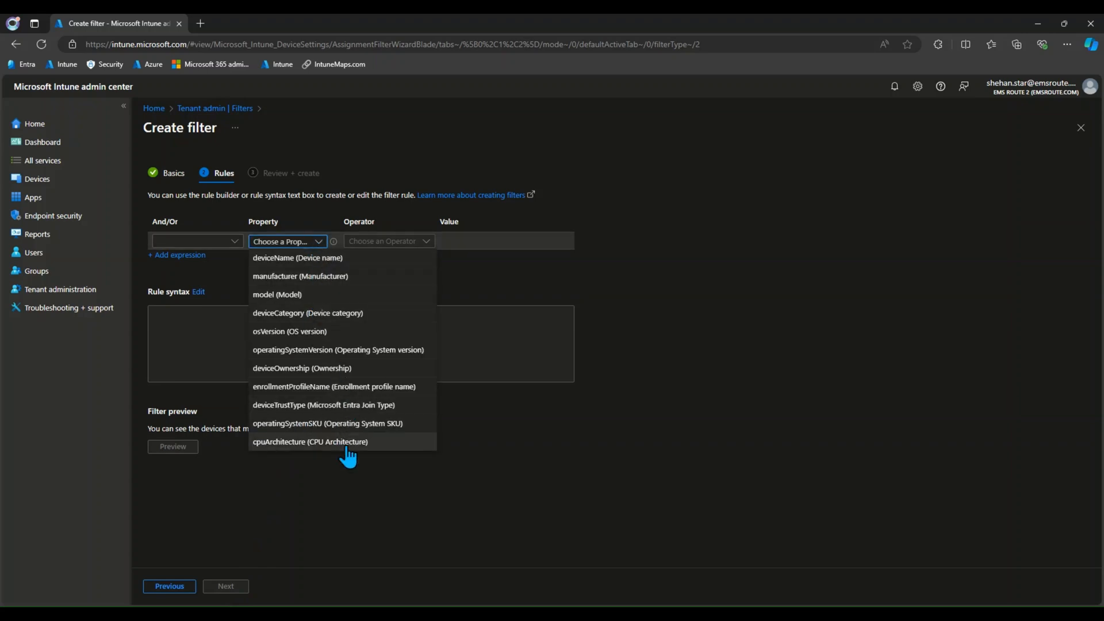
{"action": "left_click", "coordinate": [309, 442]}
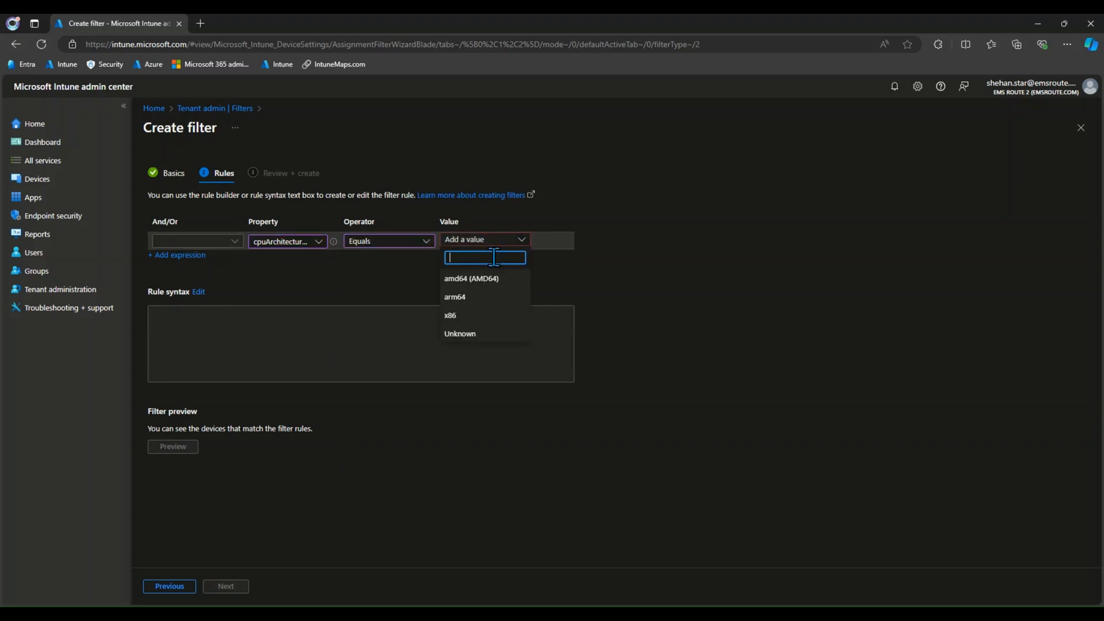
{"action": "left_click", "coordinate": [471, 278]}
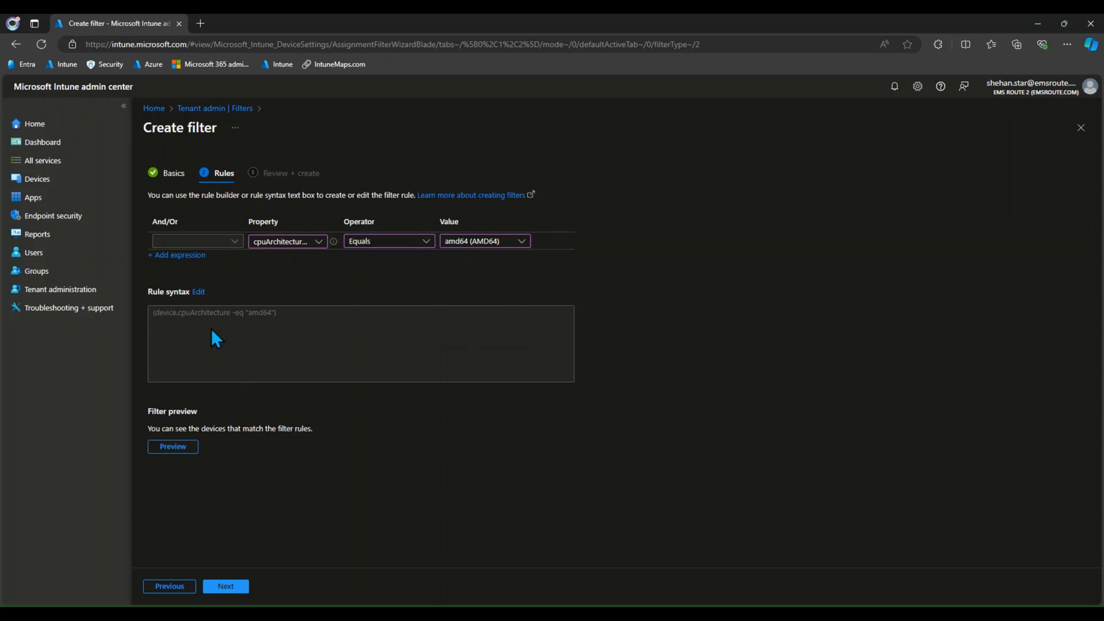
{"action": "triple_click", "coordinate": [214, 312]}
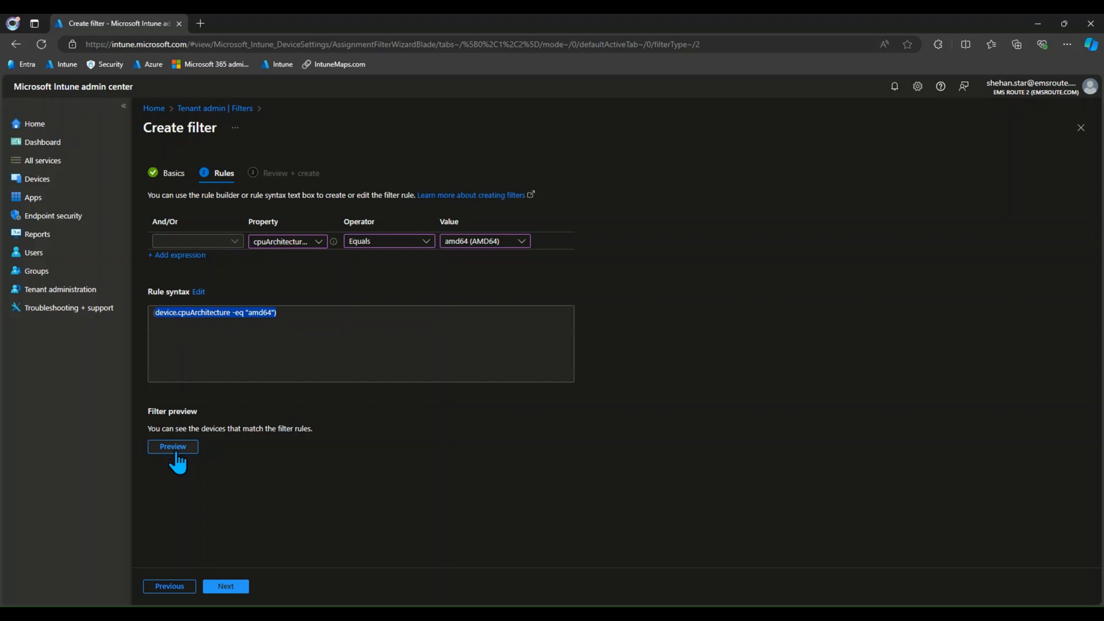
{"action": "left_click", "coordinate": [172, 446]}
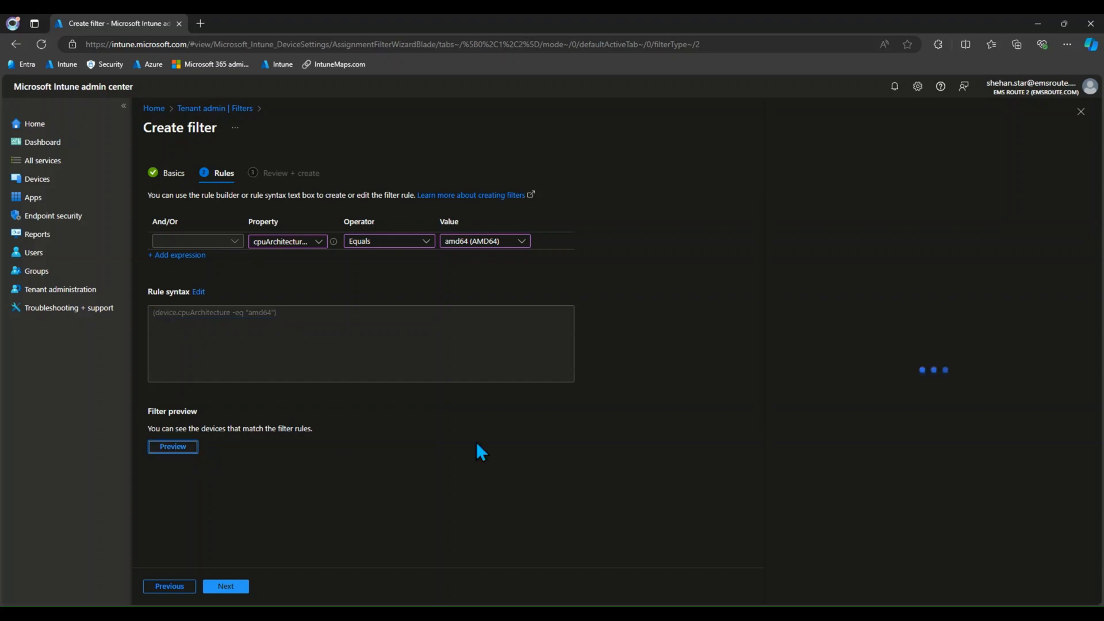
Review the two matching devices in the preview and continue to Review + create.
{"action": "left_click", "coordinate": [173, 446]}
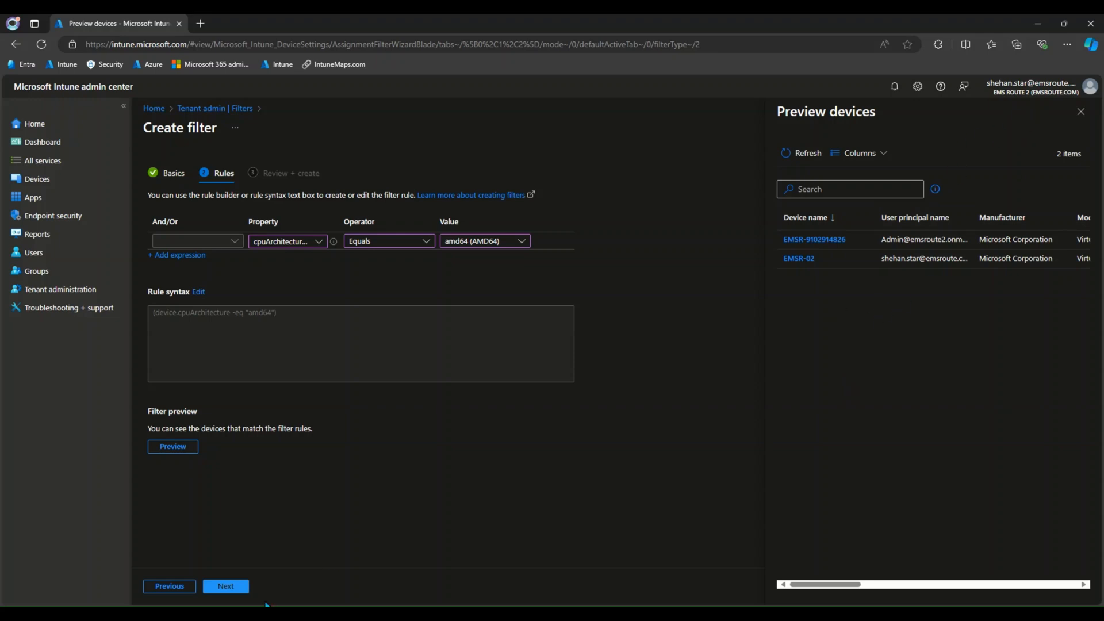
{"action": "left_click", "coordinate": [225, 585]}
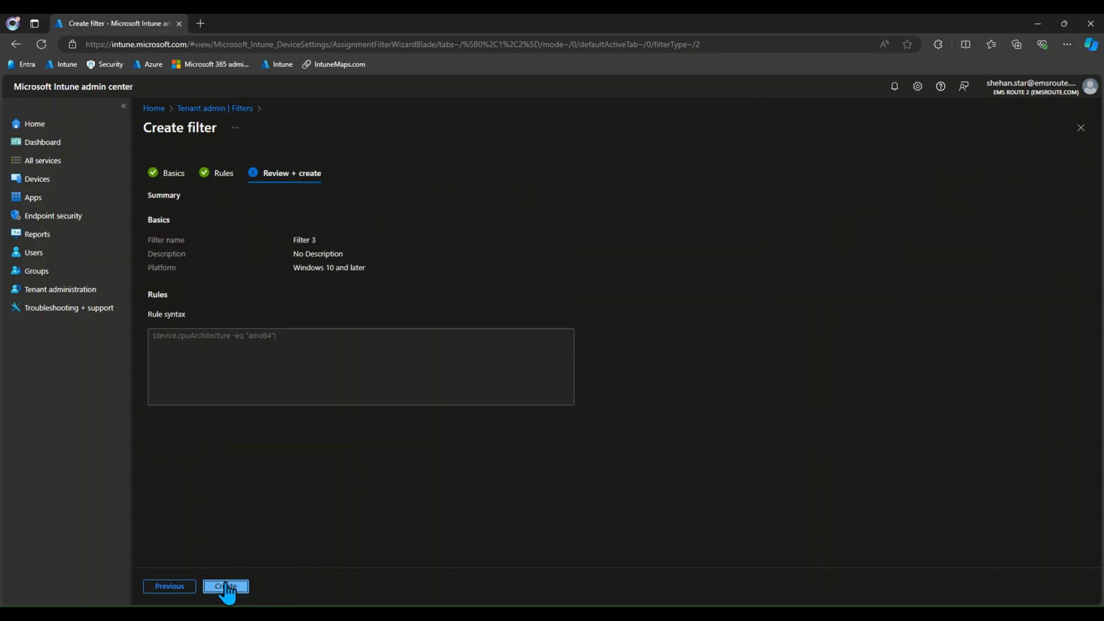
Create Filter 3 so it appears in the filters list.
{"action": "left_click", "coordinate": [225, 585]}
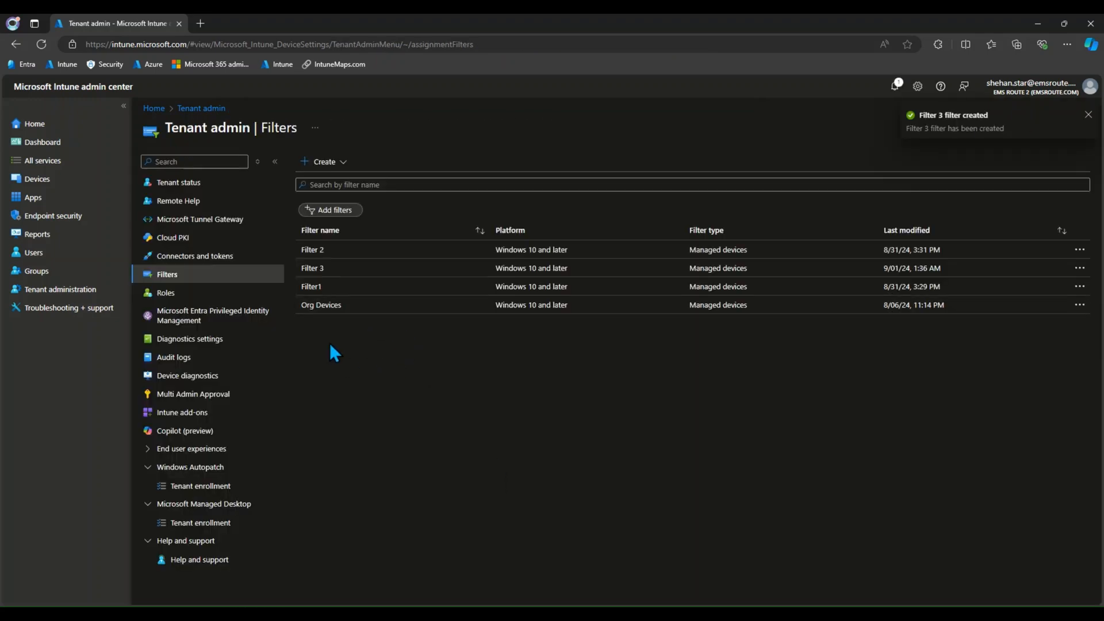
{"action": "mouse_move", "coordinate": [344, 278]}
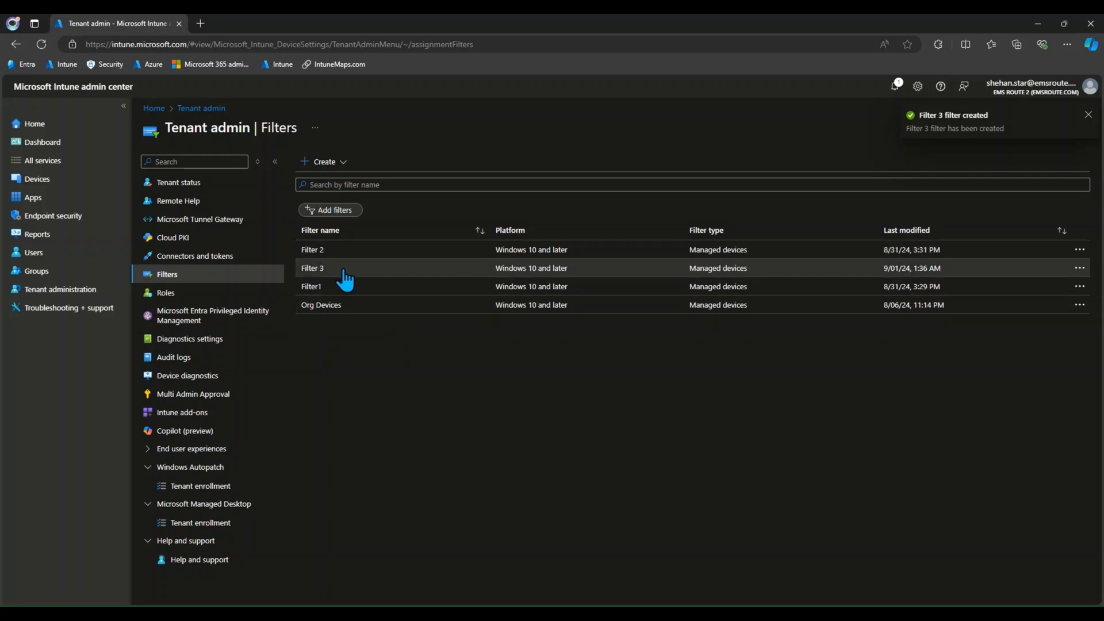
{"action": "left_click", "coordinate": [1087, 114]}
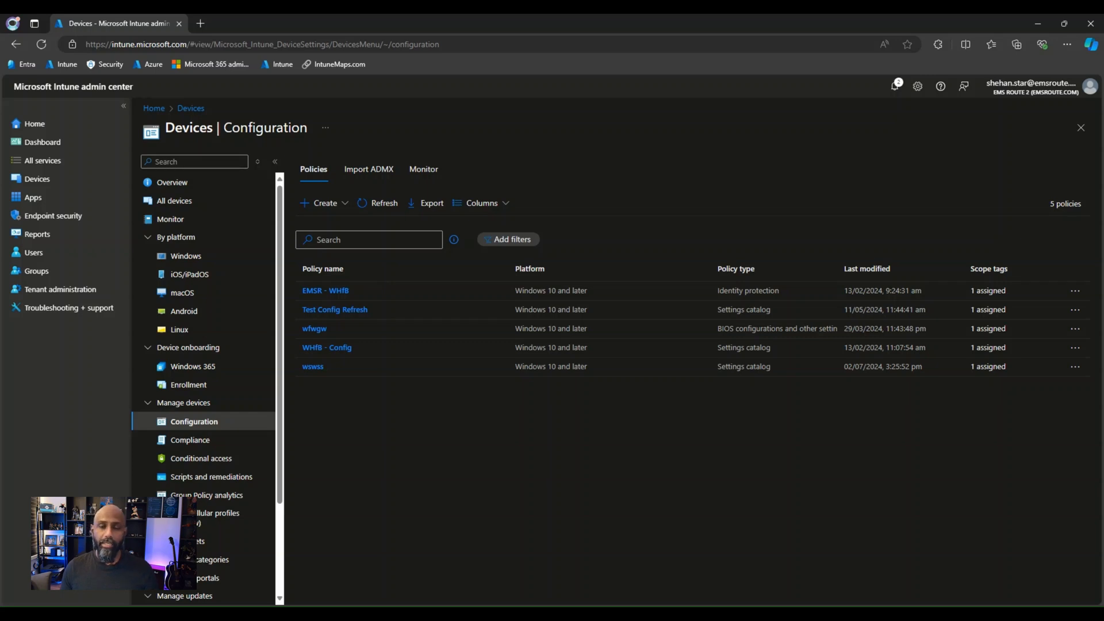
{"action": "mouse_move", "coordinate": [542, 451]}
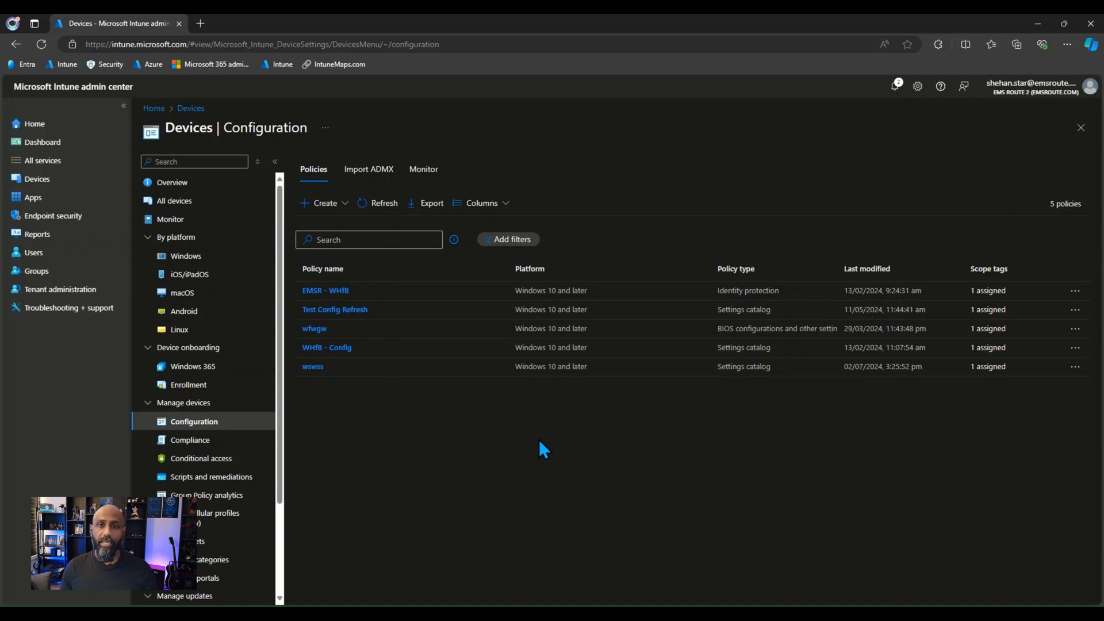
{"action": "mouse_move", "coordinate": [485, 481]}
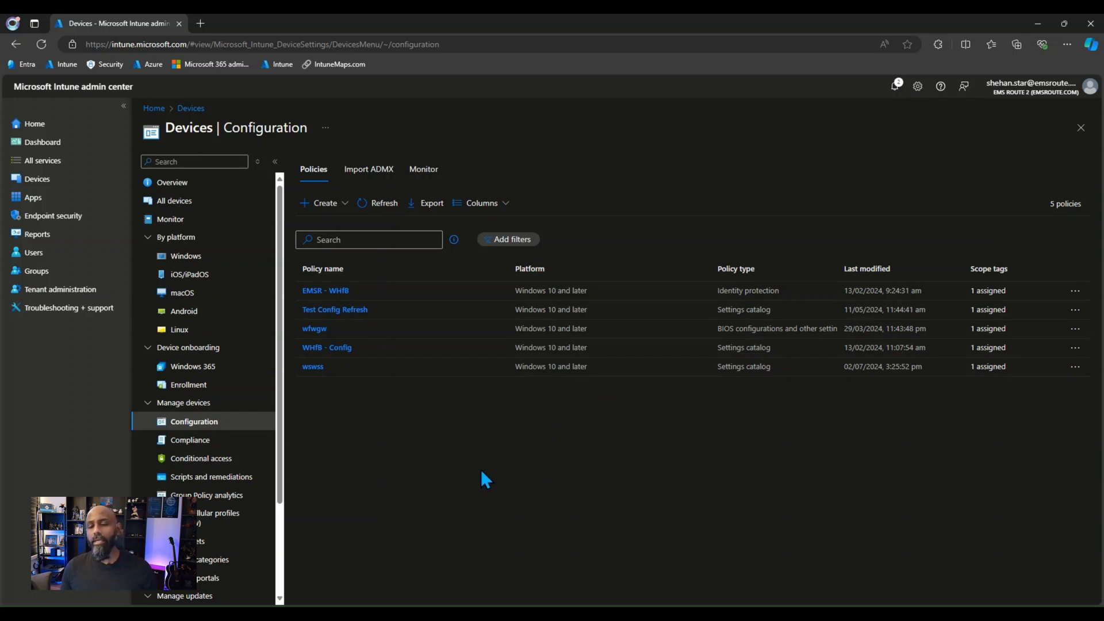
{"action": "mouse_move", "coordinate": [331, 490]}
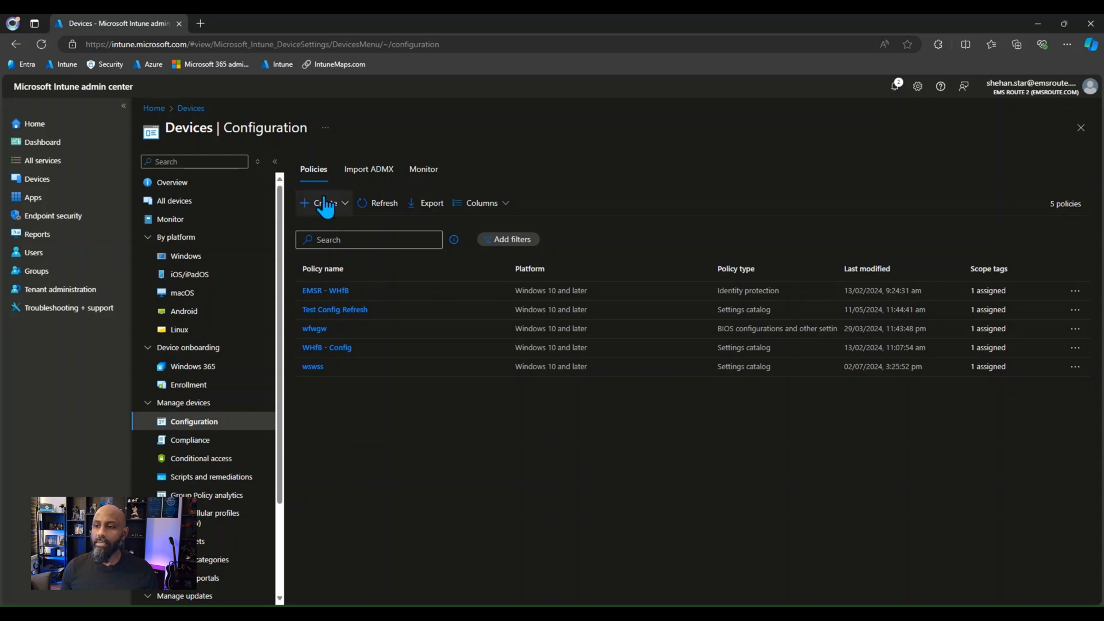
Begin a new configuration profile under Devices > Configuration.
{"action": "left_click", "coordinate": [322, 202]}
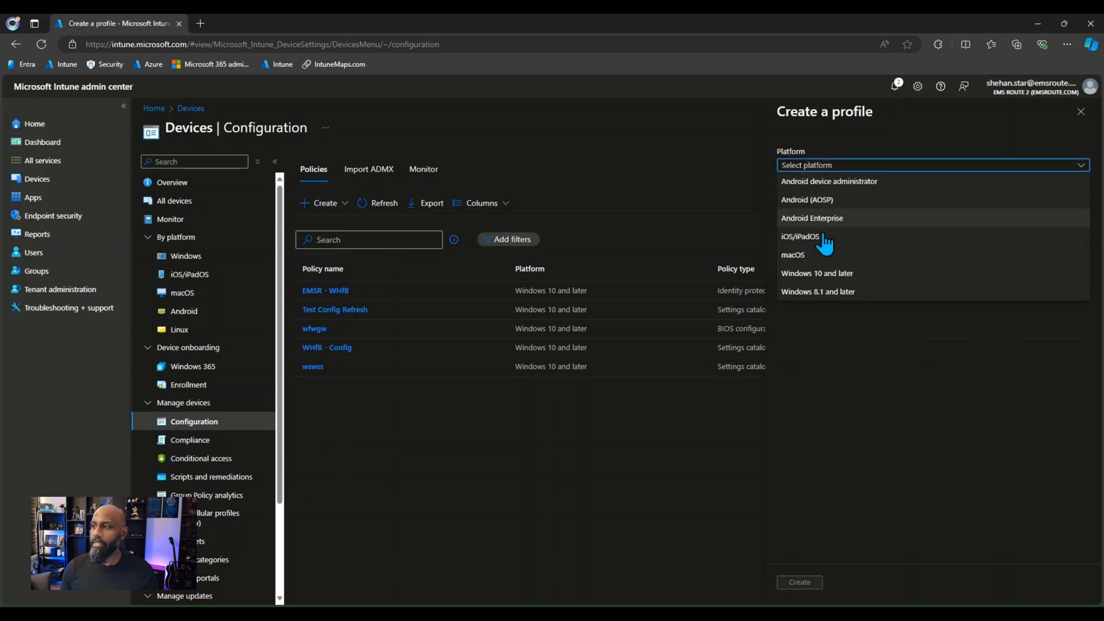
Create a Windows 10 and later profile from the Delivery optimization template.
{"action": "left_click", "coordinate": [816, 274]}
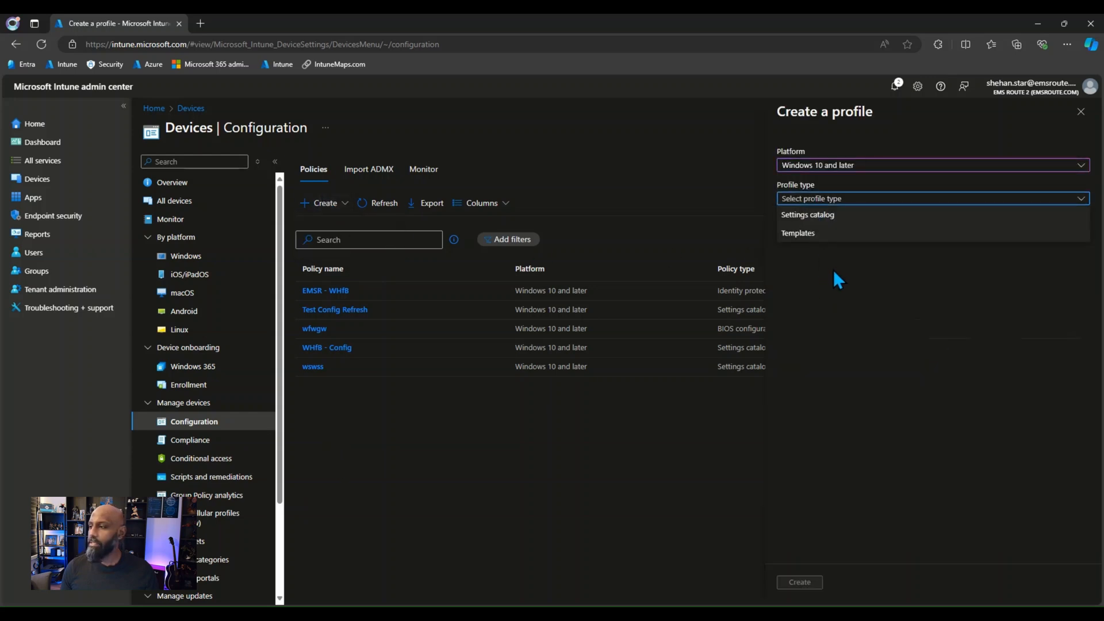
{"action": "left_click", "coordinate": [797, 233]}
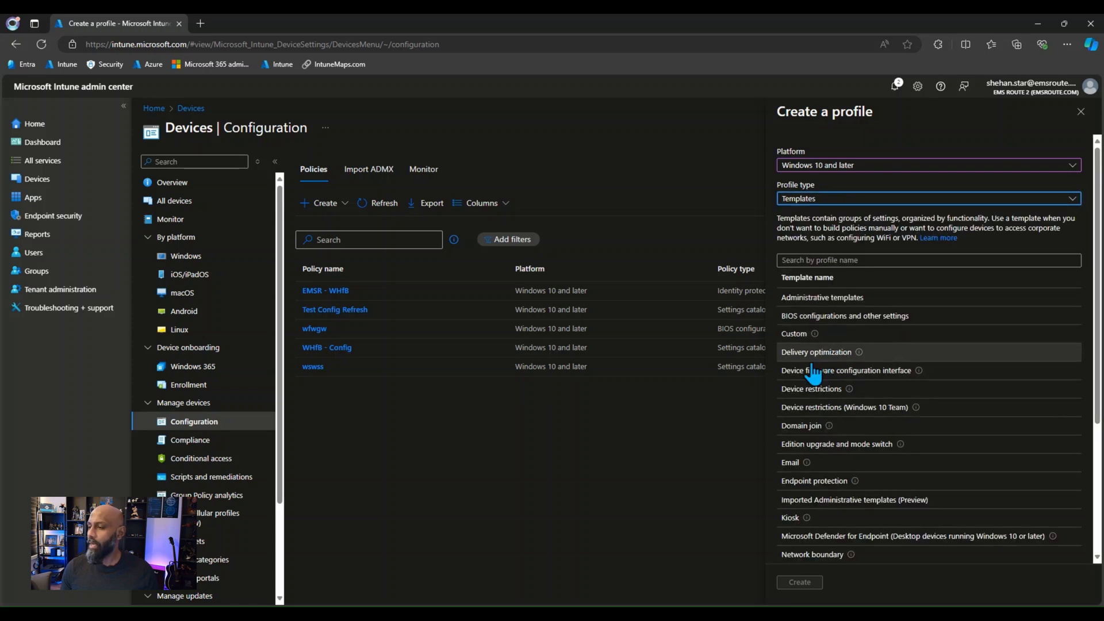
{"action": "mouse_move", "coordinate": [795, 400]}
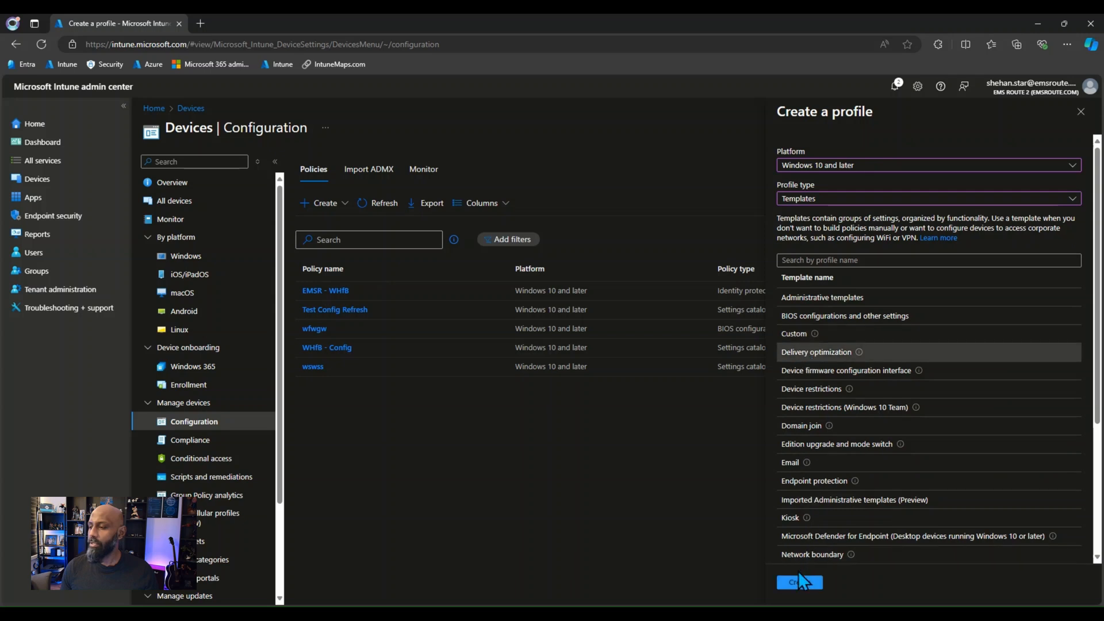
{"action": "left_click", "coordinate": [799, 581]}
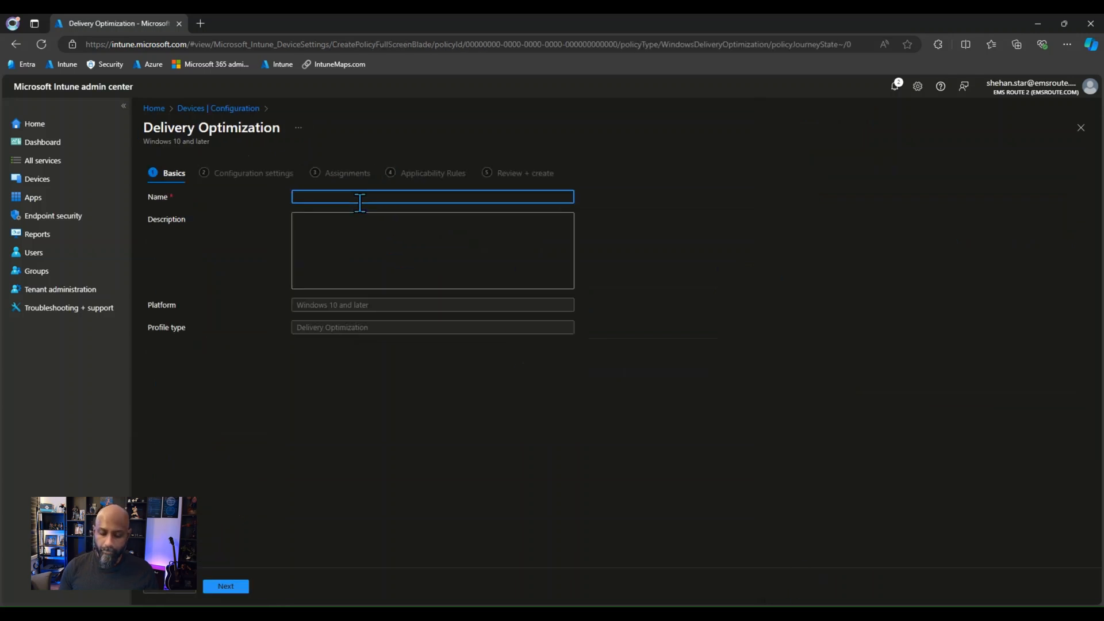
Name the profile 'Device Filter Demo' and continue to Configuration settings.
{"action": "type", "text": "Device F"}
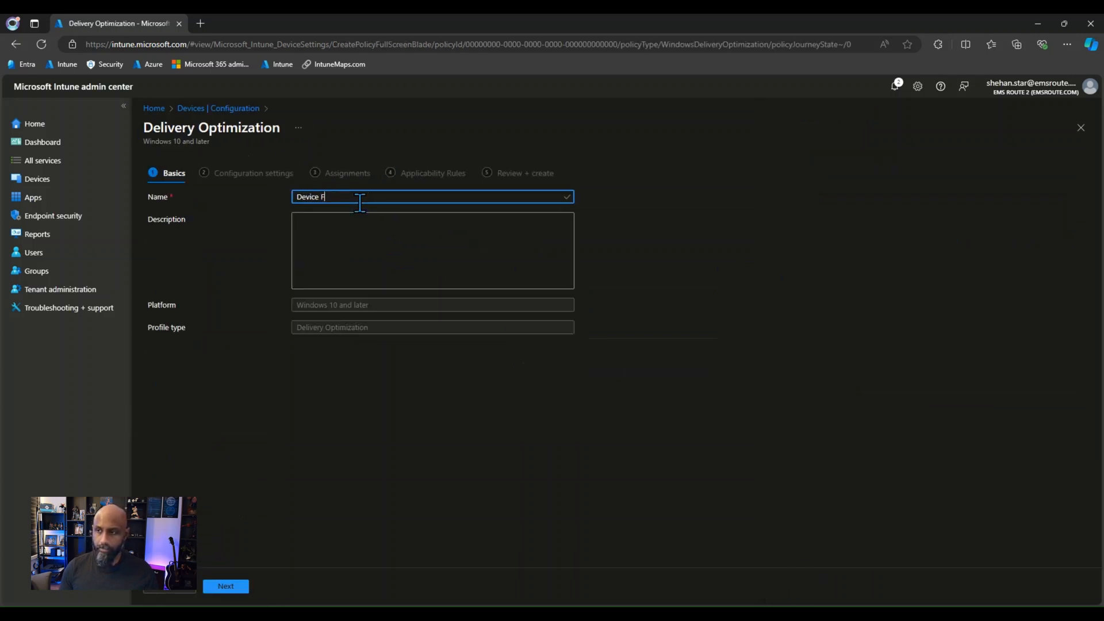
{"action": "type", "text": "ilter Dep"}
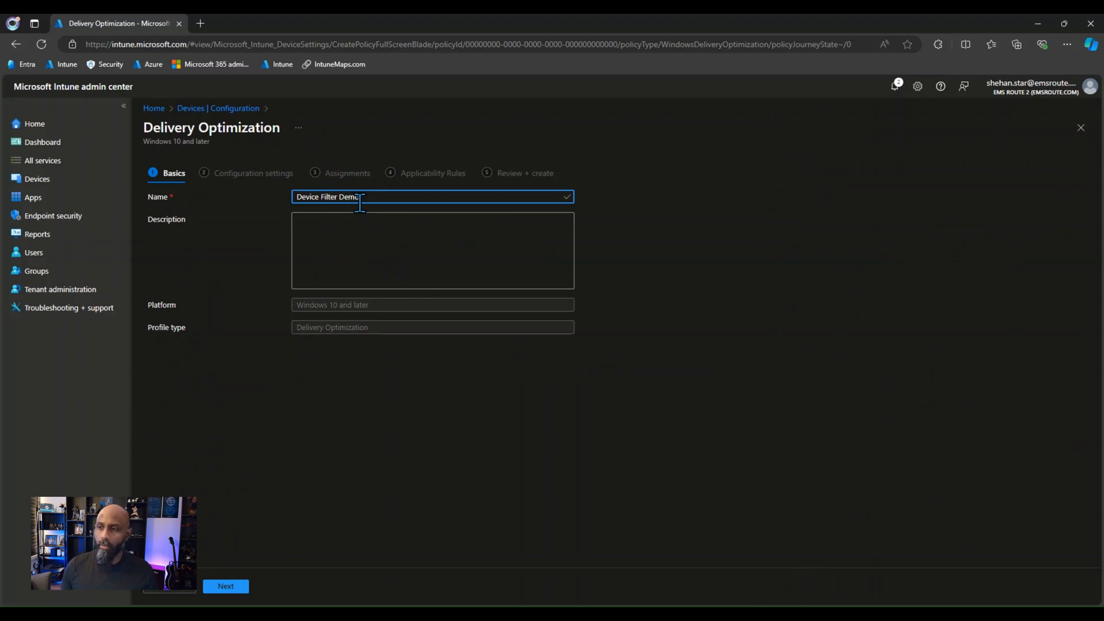
{"action": "mouse_move", "coordinate": [381, 310]}
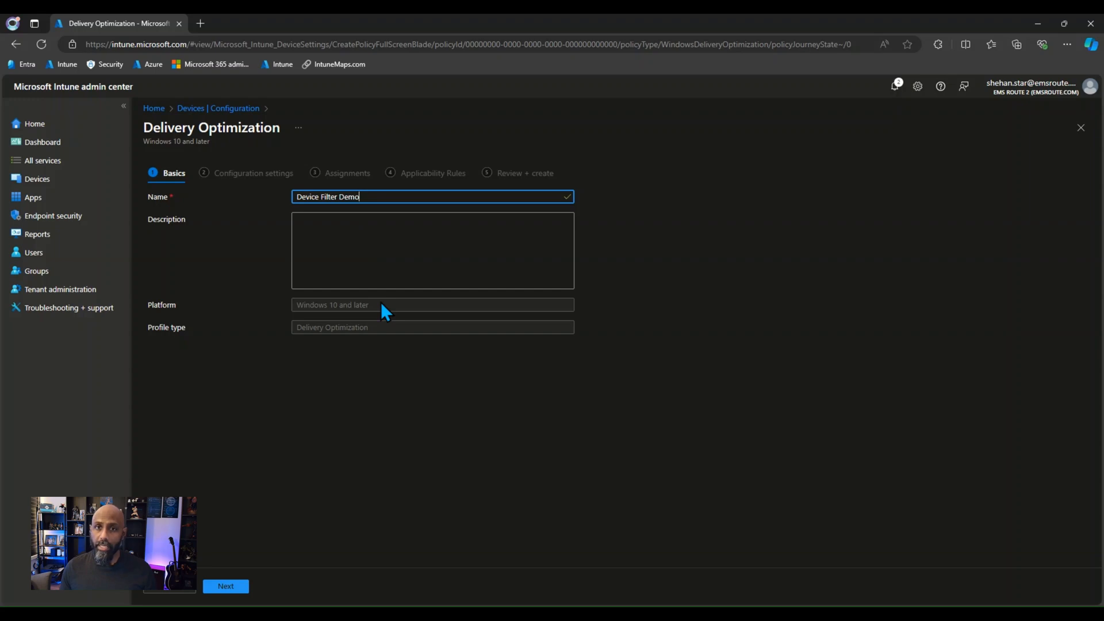
{"action": "mouse_move", "coordinate": [393, 345]}
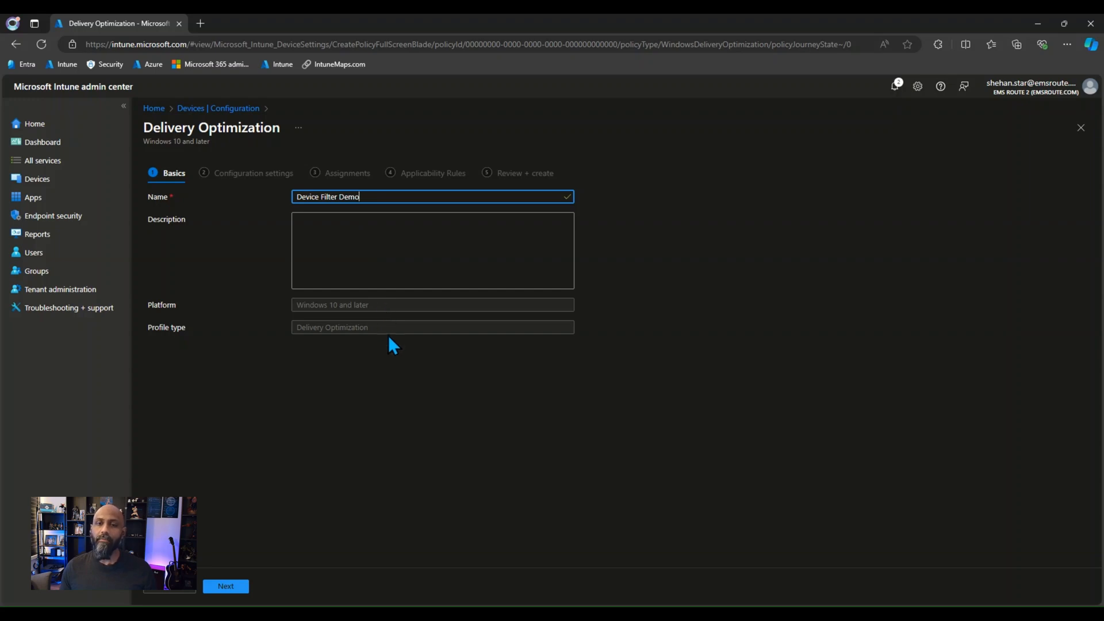
{"action": "left_click", "coordinate": [226, 585]}
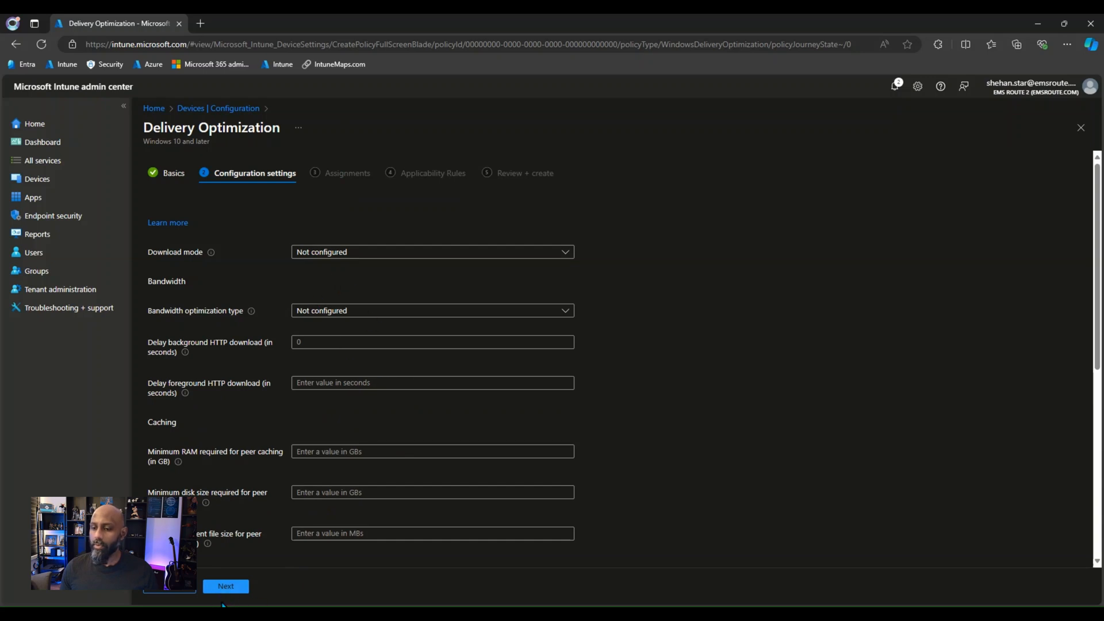
Include the Autopilot V2 Devices group in the profile's assignments.
{"action": "left_click", "coordinate": [226, 585]}
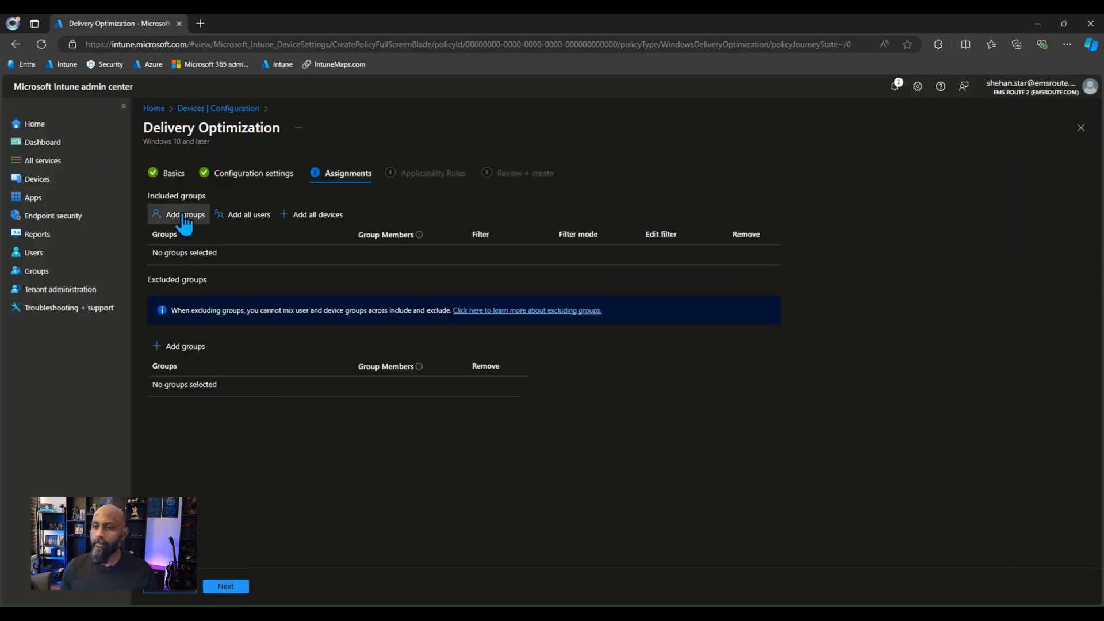
{"action": "left_click", "coordinate": [187, 214]}
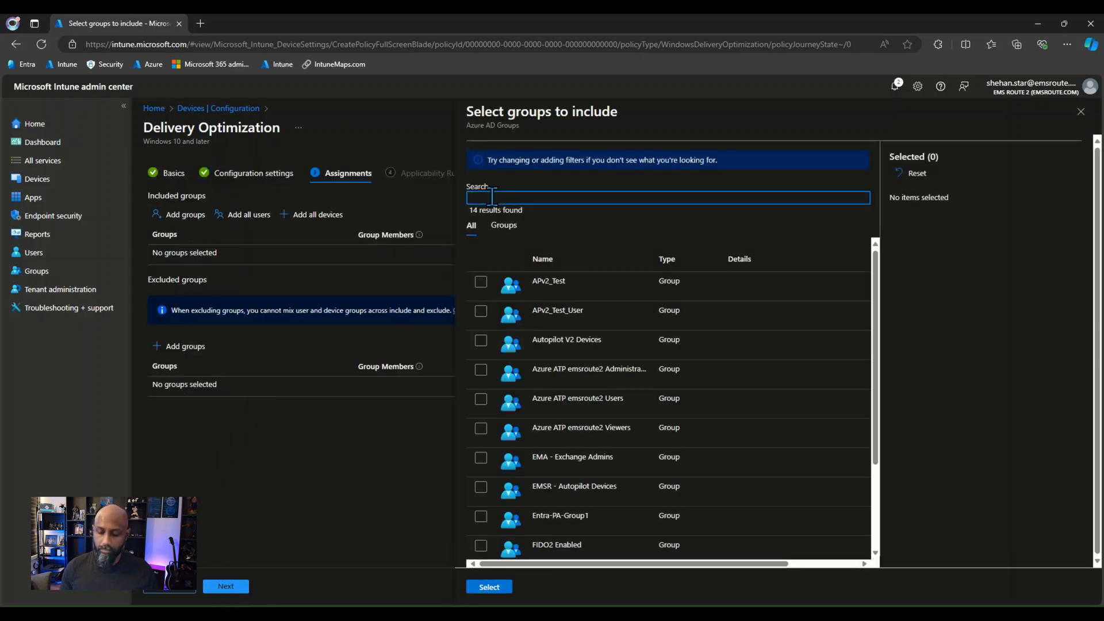
{"action": "type", "text": "auto"}
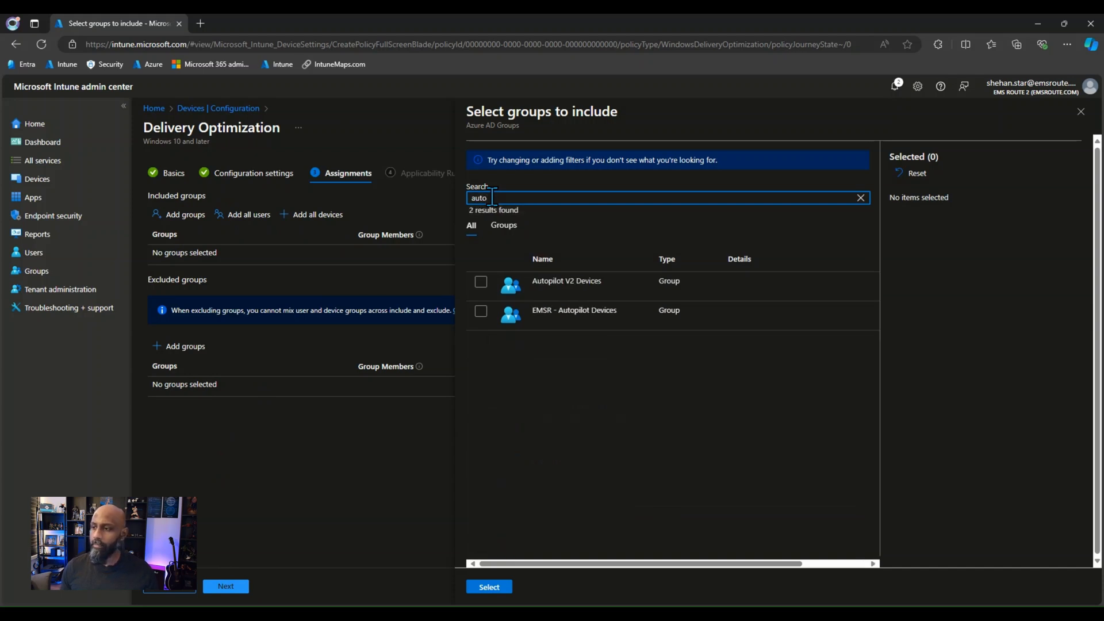
{"action": "left_click", "coordinate": [480, 281]}
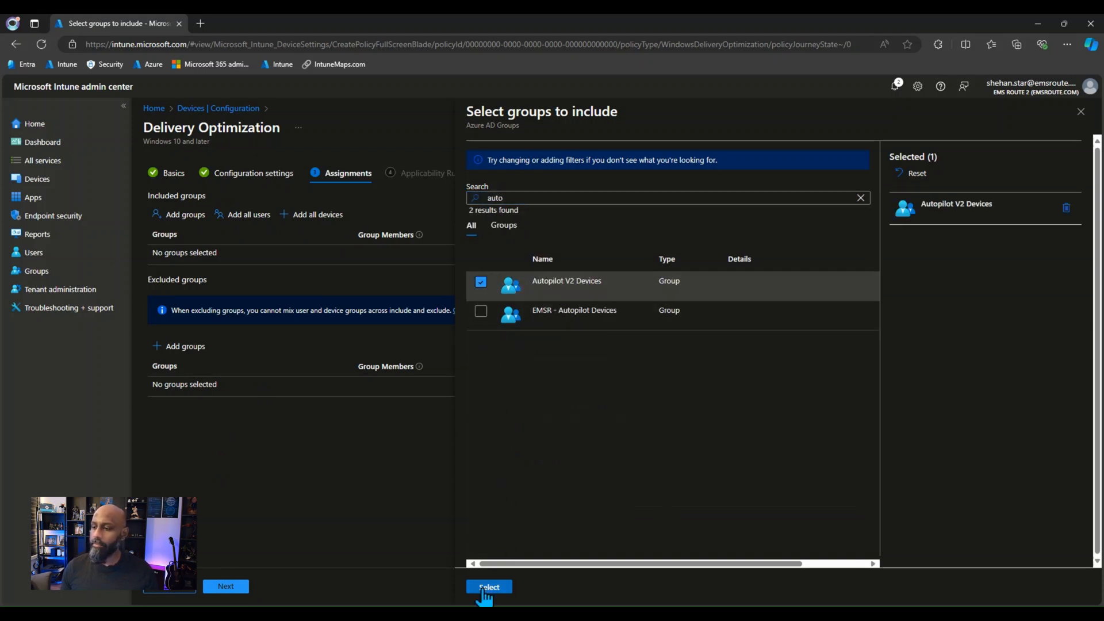
{"action": "left_click", "coordinate": [488, 586]}
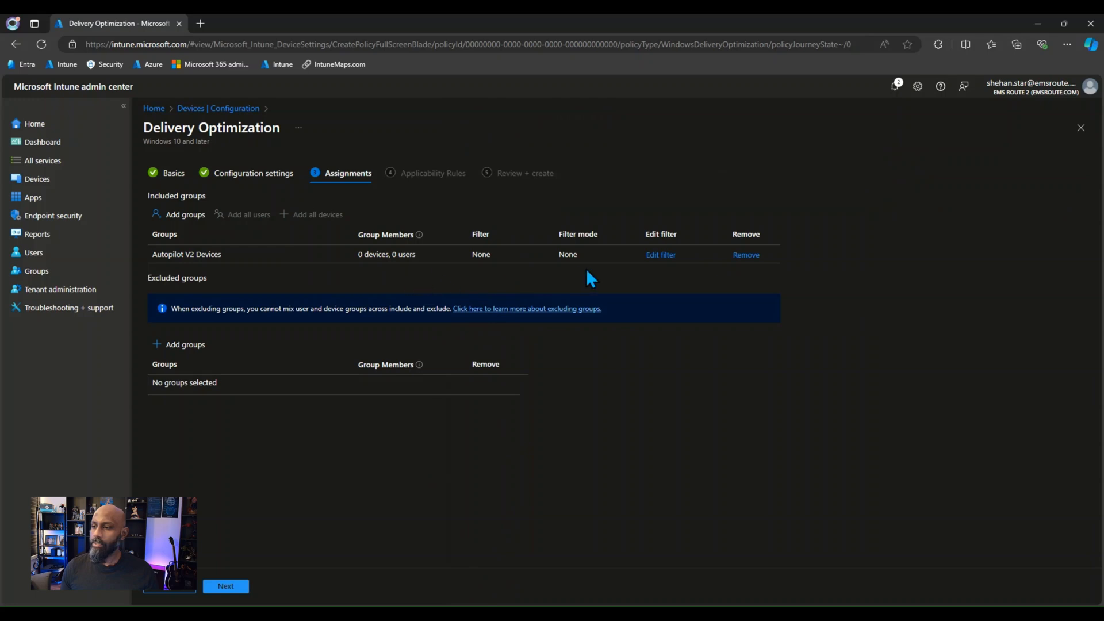
Apply Filter 3 to the Autopilot V2 Devices assignment in Include mode.
{"action": "left_click", "coordinate": [660, 254]}
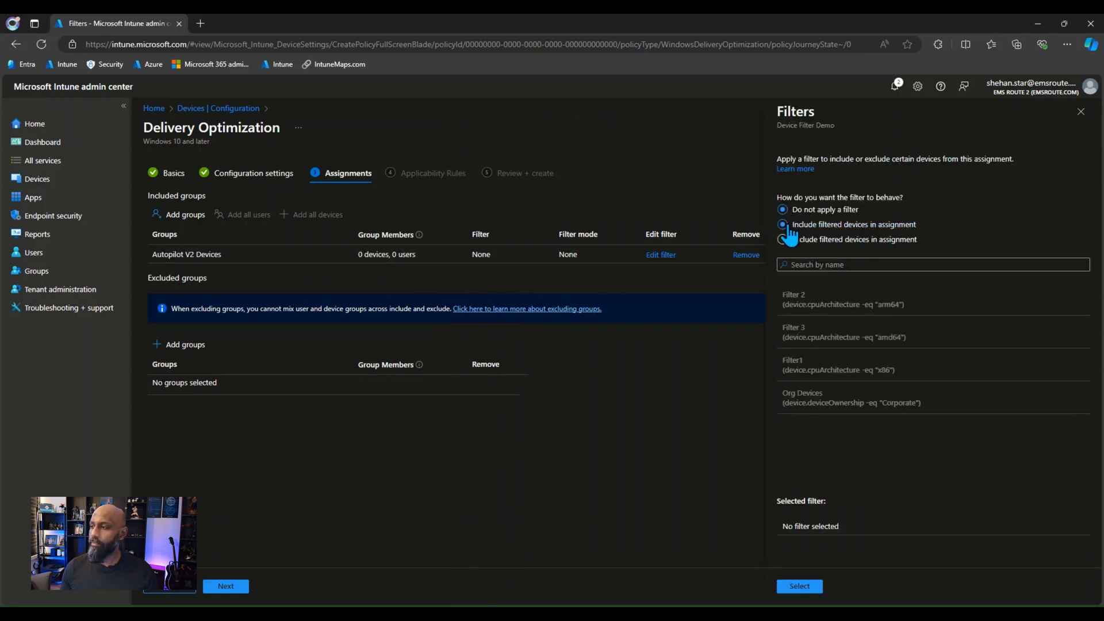
{"action": "left_click", "coordinate": [782, 224]}
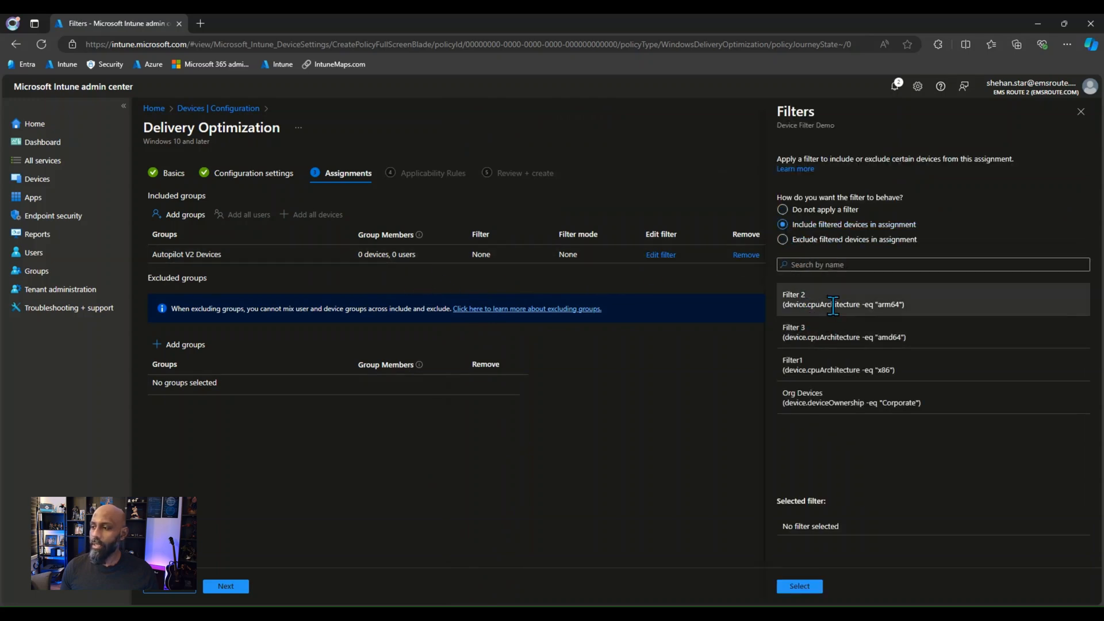
{"action": "left_click", "coordinate": [799, 585]}
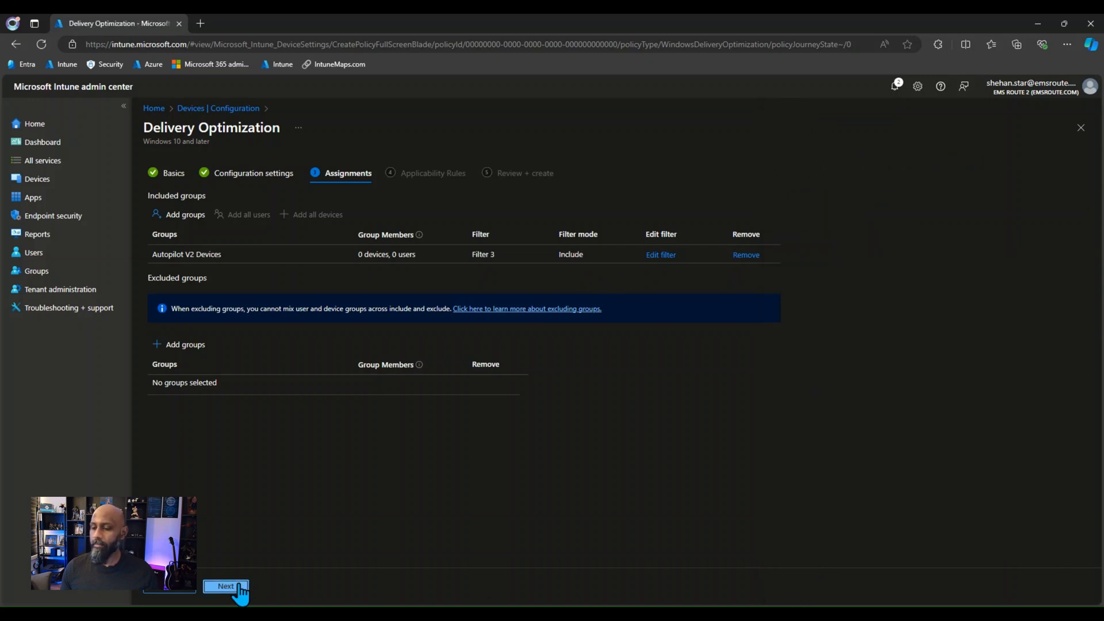
Finish the wizard and create the Device Filter Demo profile, dismissing the notification.
{"action": "left_click", "coordinate": [225, 585]}
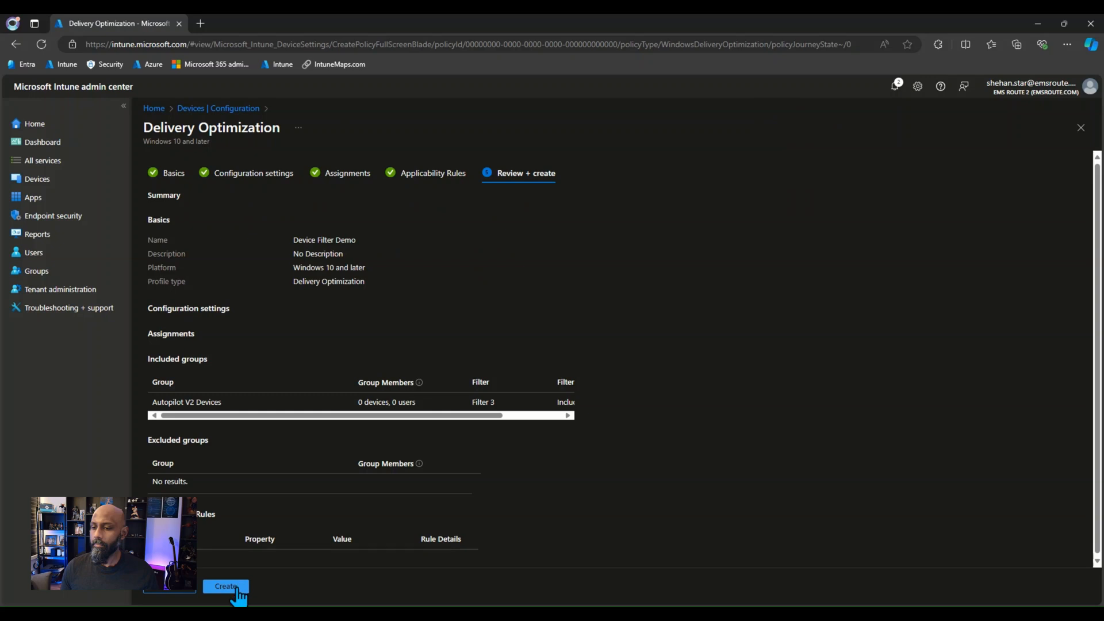
{"action": "left_click", "coordinate": [225, 585]}
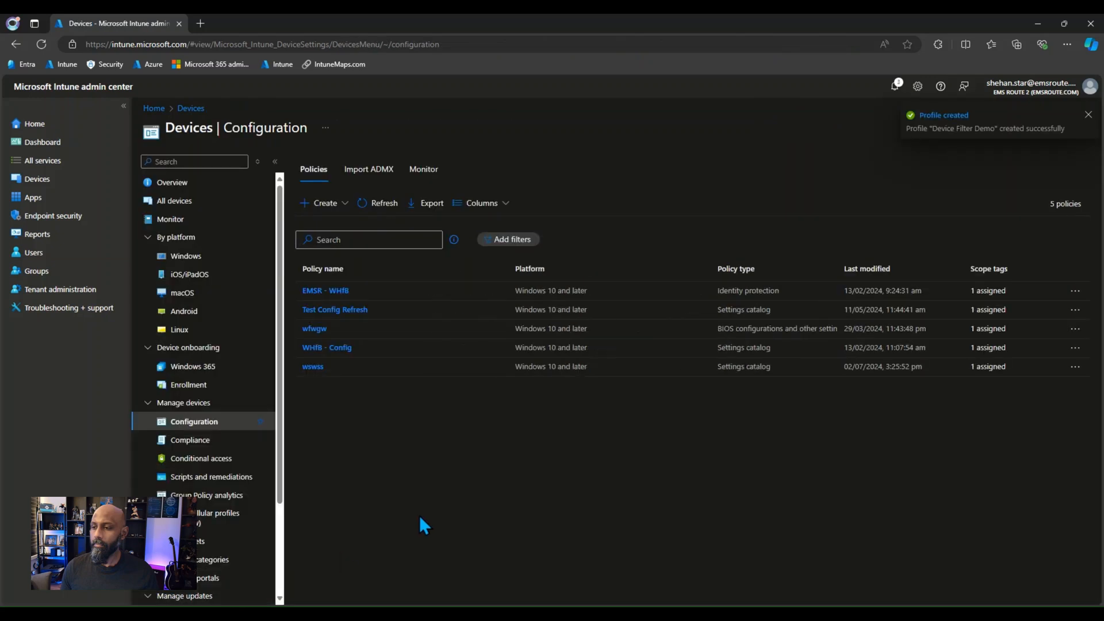
{"action": "mouse_move", "coordinate": [435, 517]}
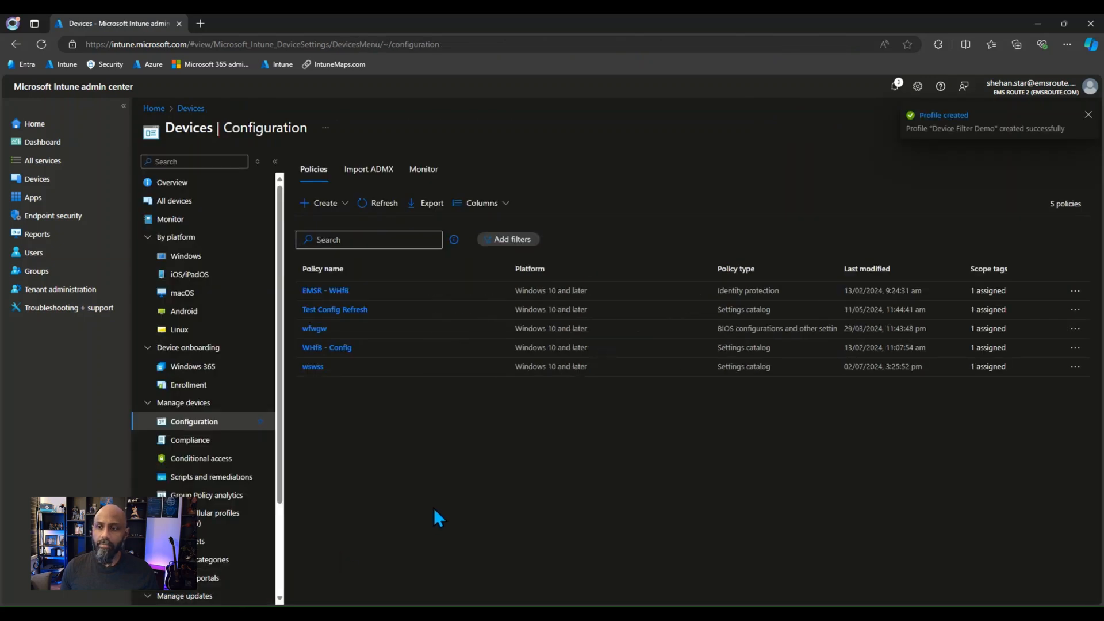
{"action": "left_click", "coordinate": [1088, 113]}
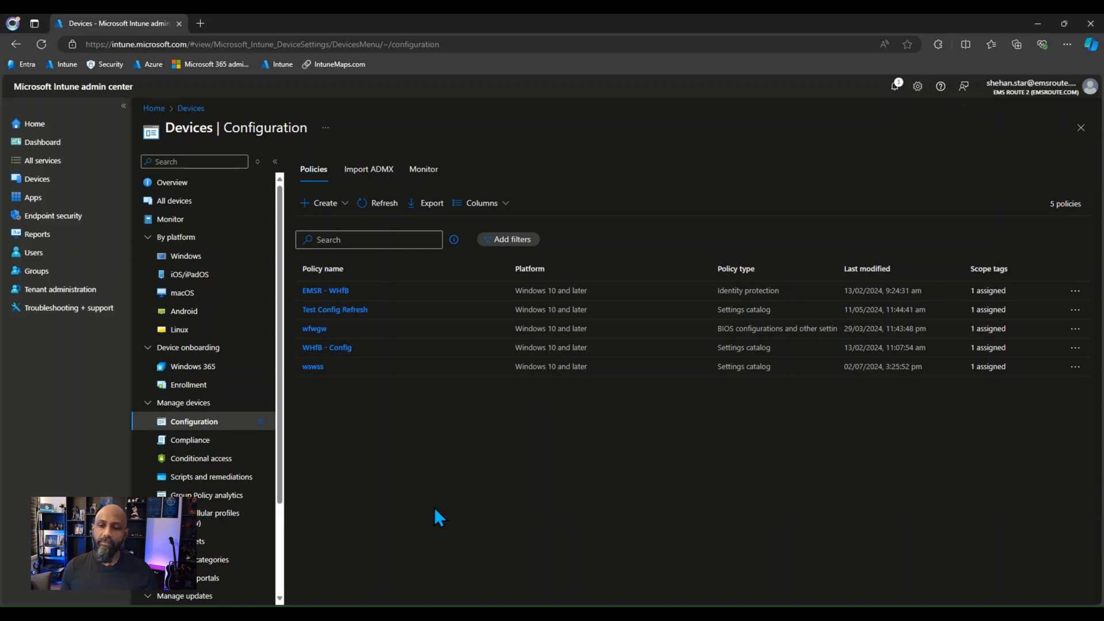
{"action": "mouse_move", "coordinate": [437, 514]}
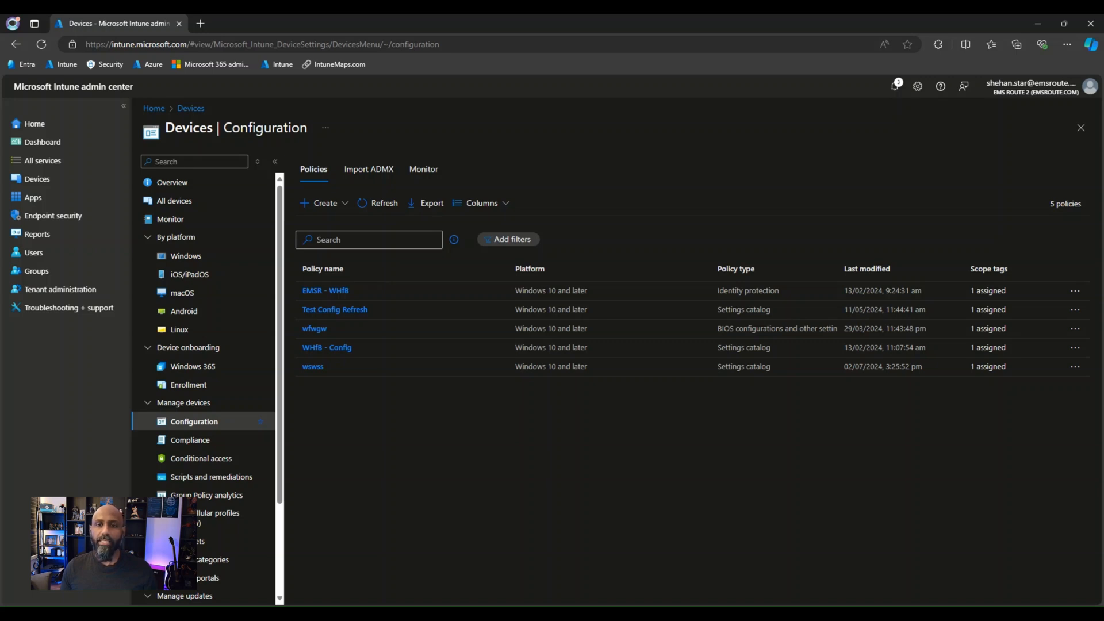
{"action": "mouse_move", "coordinate": [547, 310]}
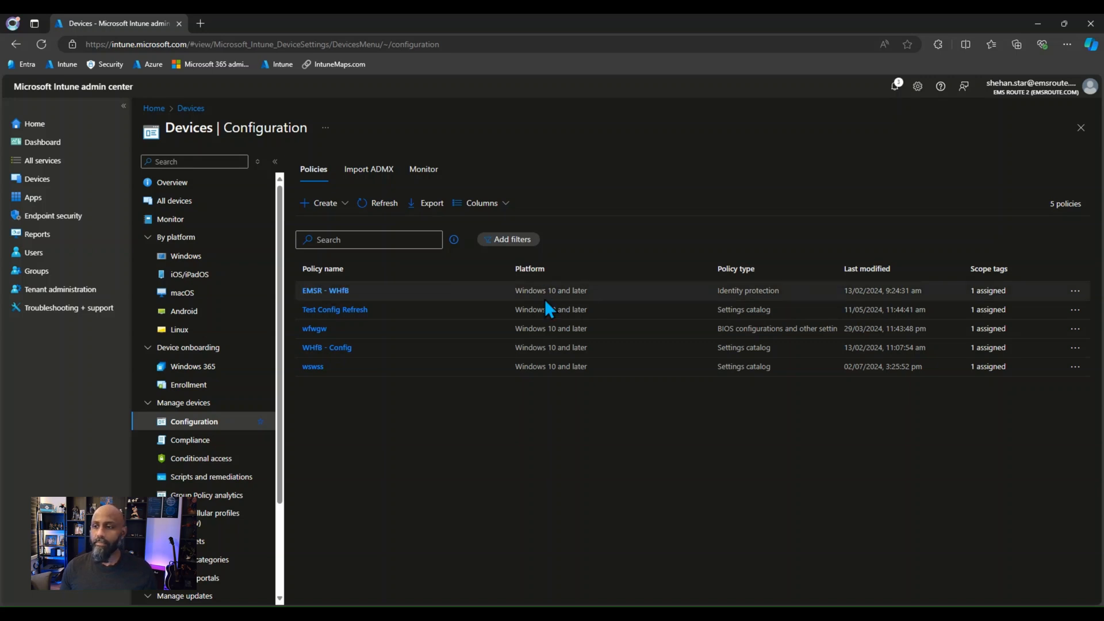
{"action": "mouse_move", "coordinate": [322, 346]}
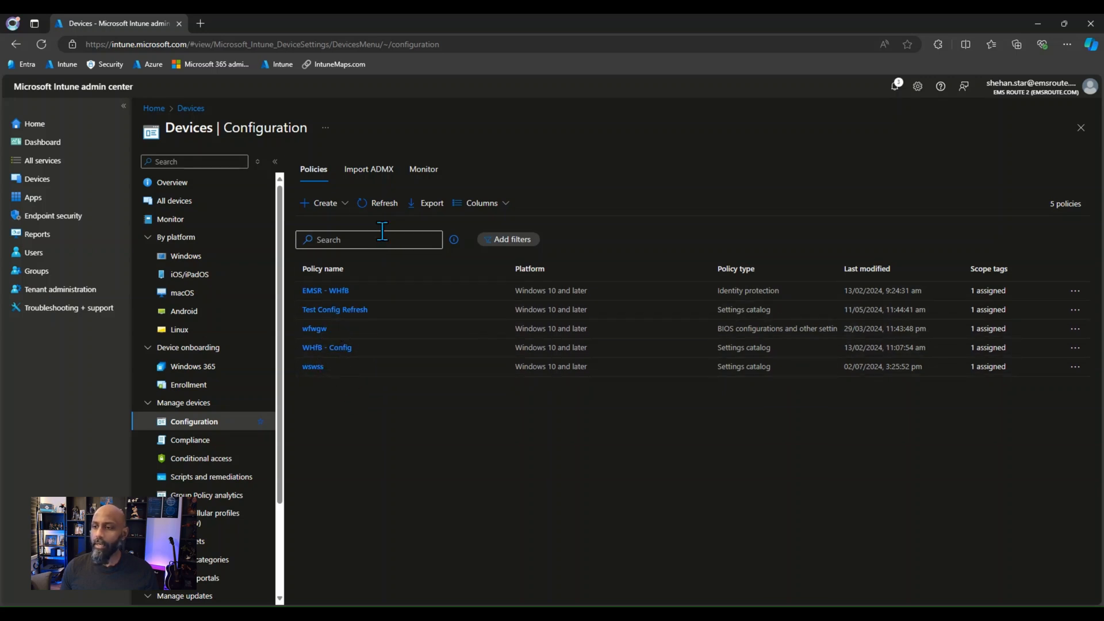
Refresh the policy list, reopen Device Filter Demo and start editing its assignments.
{"action": "left_click", "coordinate": [378, 202]}
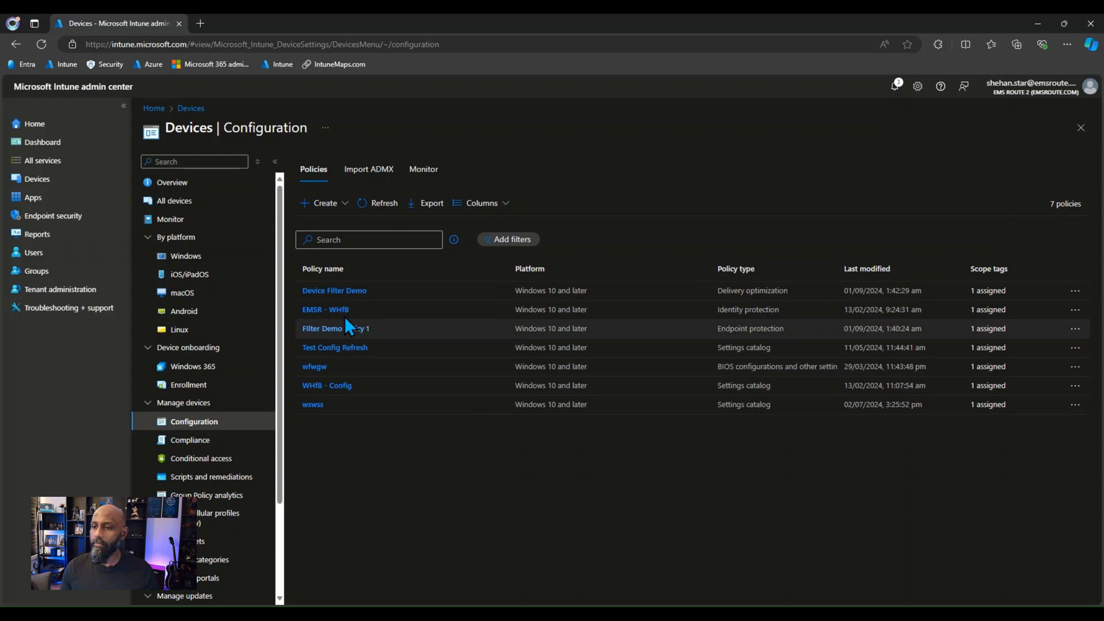
{"action": "left_click", "coordinate": [333, 289]}
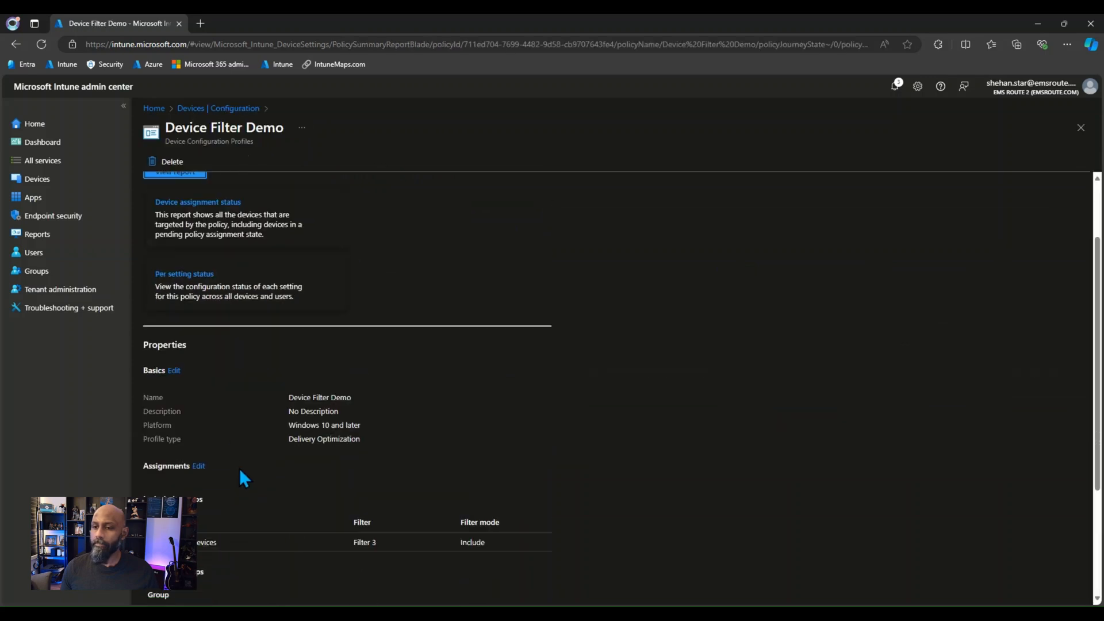
{"action": "scroll", "scroll_direction": "down", "scroll_amount": 3}
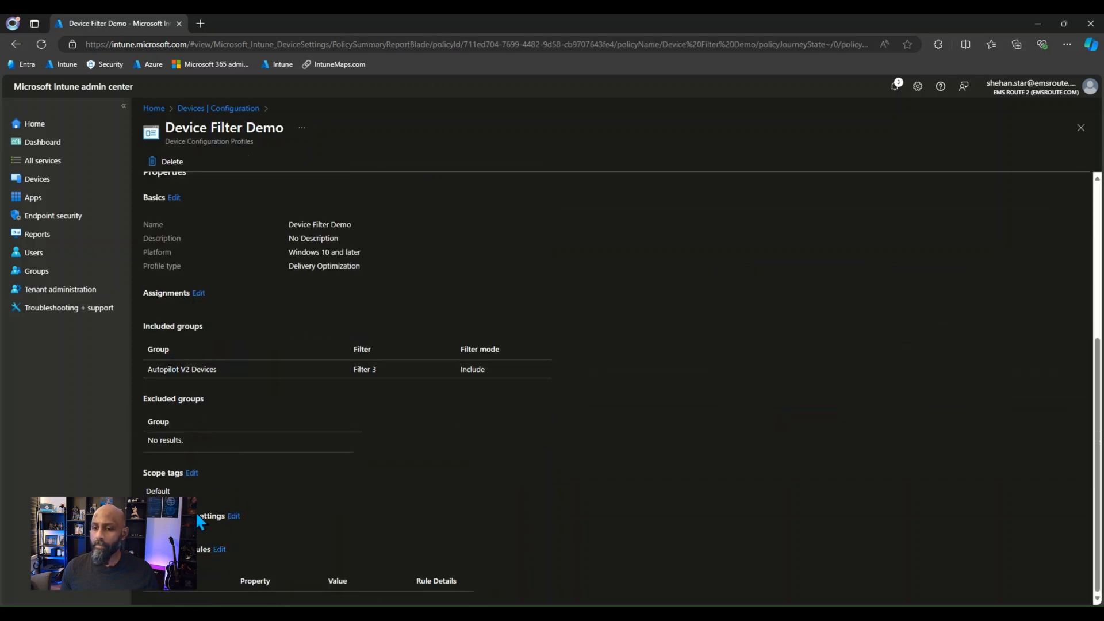
{"action": "left_click", "coordinate": [199, 292]}
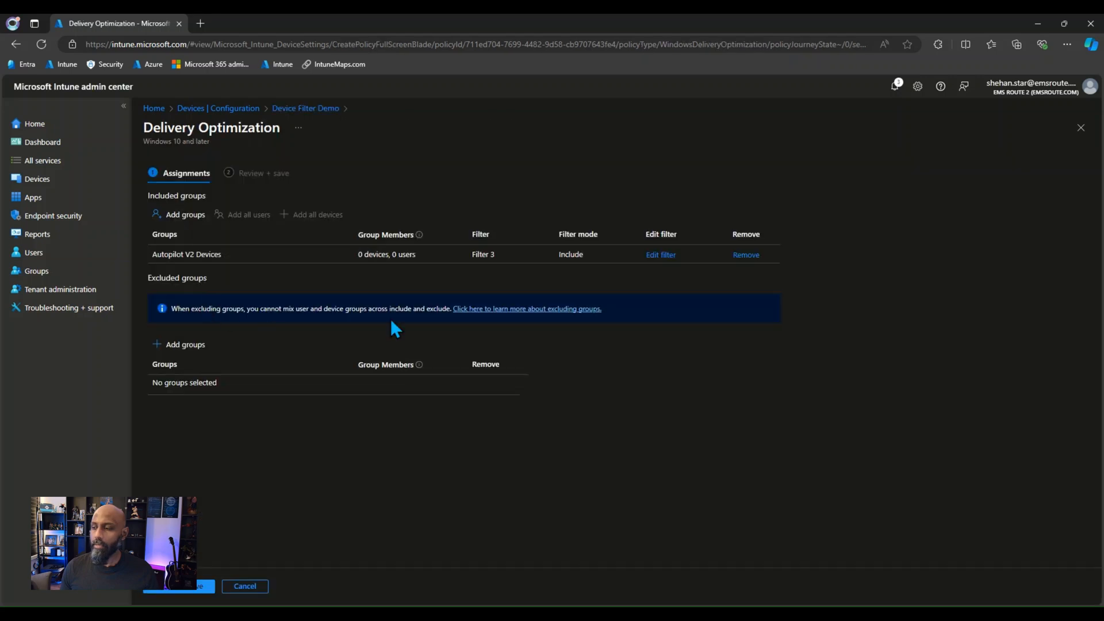
Switch Filter 3 on the Autopilot V2 Devices assignment to Exclude filtered devices and proceed to Review + save.
{"action": "left_click", "coordinate": [660, 254]}
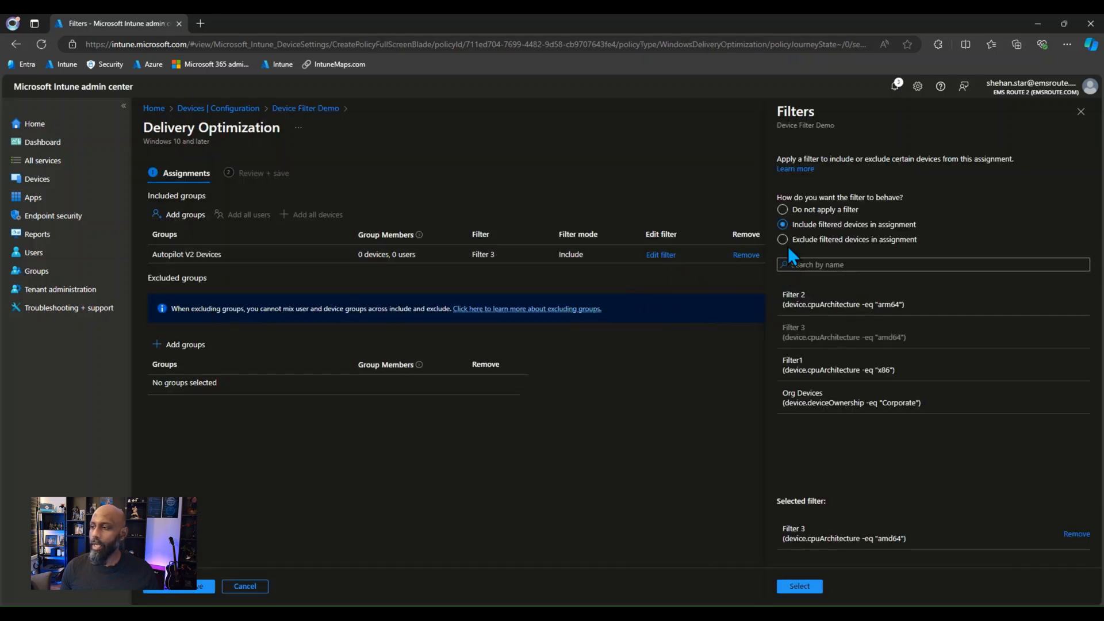
{"action": "left_click", "coordinate": [782, 239]}
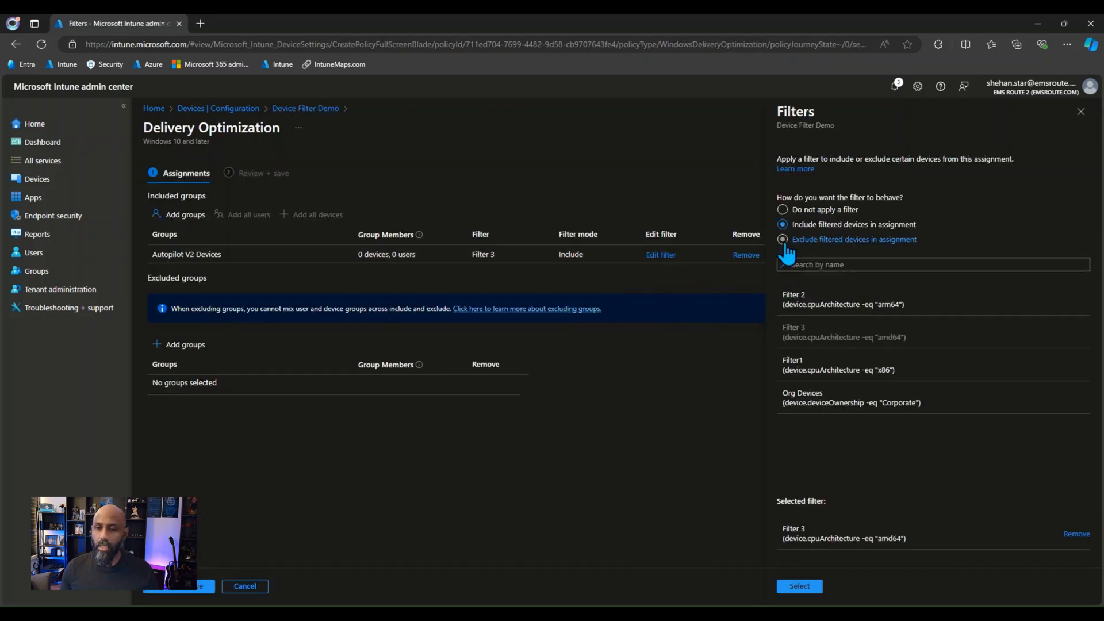
{"action": "left_click", "coordinate": [782, 239]}
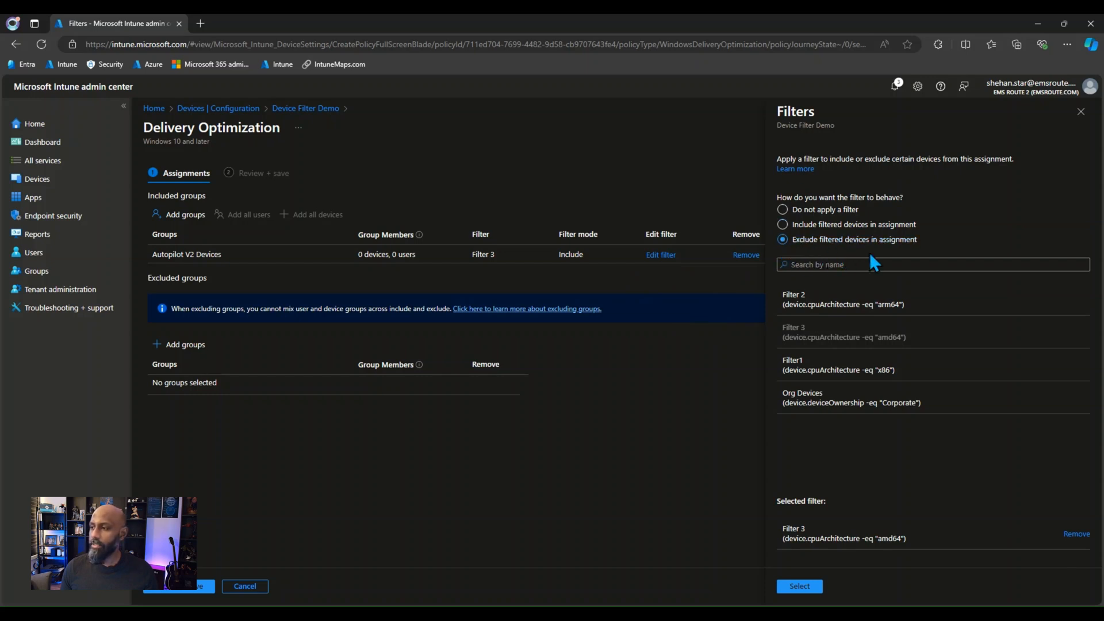
{"action": "left_click", "coordinate": [799, 585]}
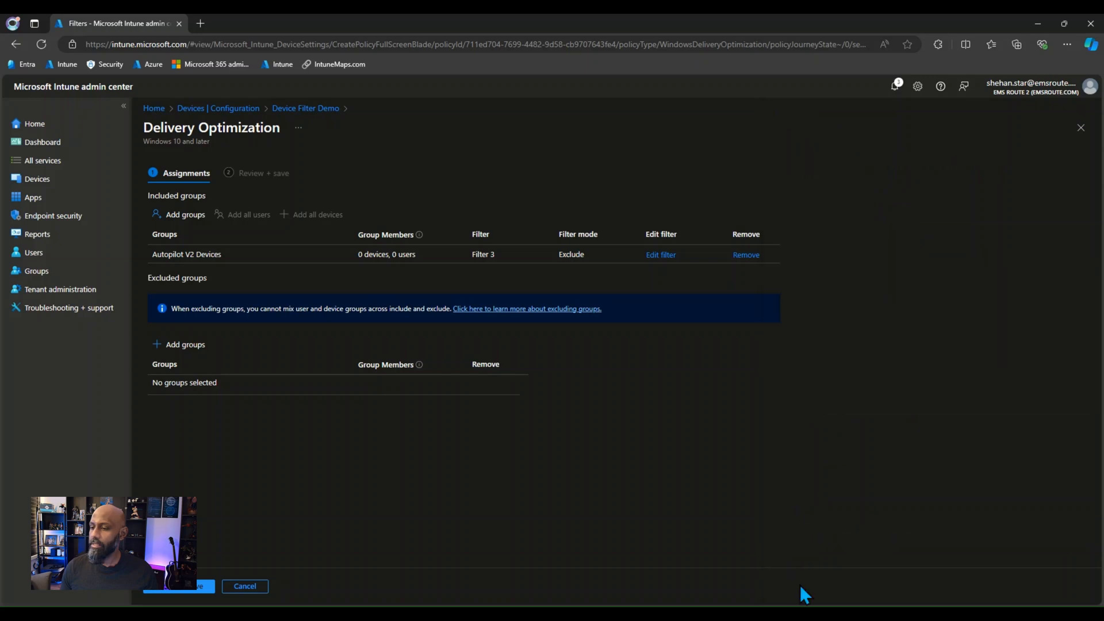
{"action": "left_click", "coordinate": [178, 586]}
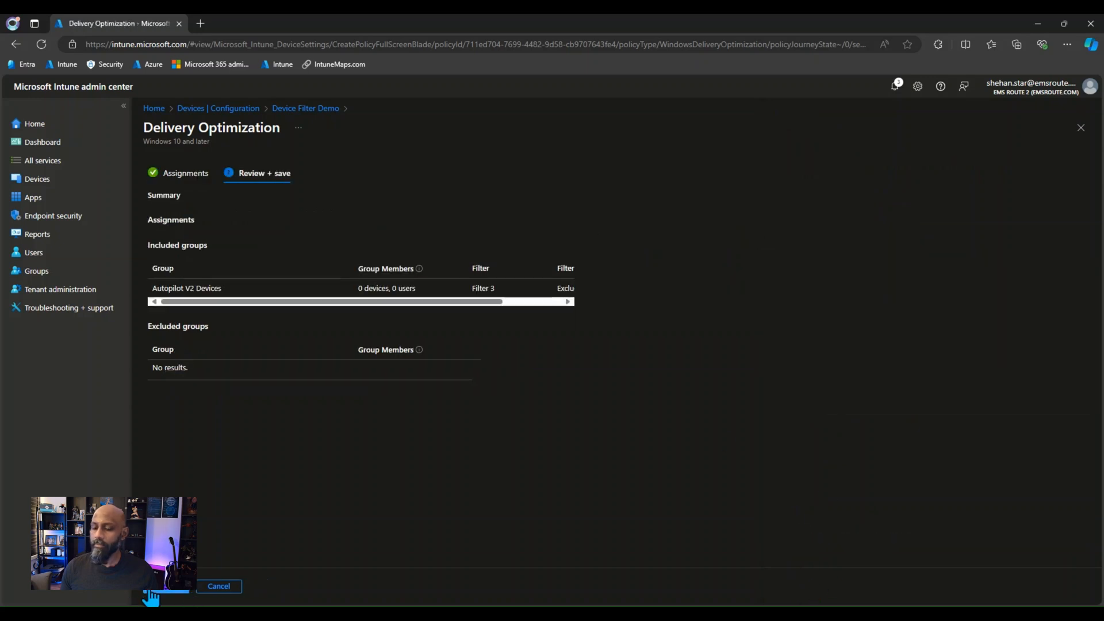
Save the profile so Autopilot V2 Devices is assigned with Filter 3 in Exclude mode.
{"action": "left_click", "coordinate": [169, 585]}
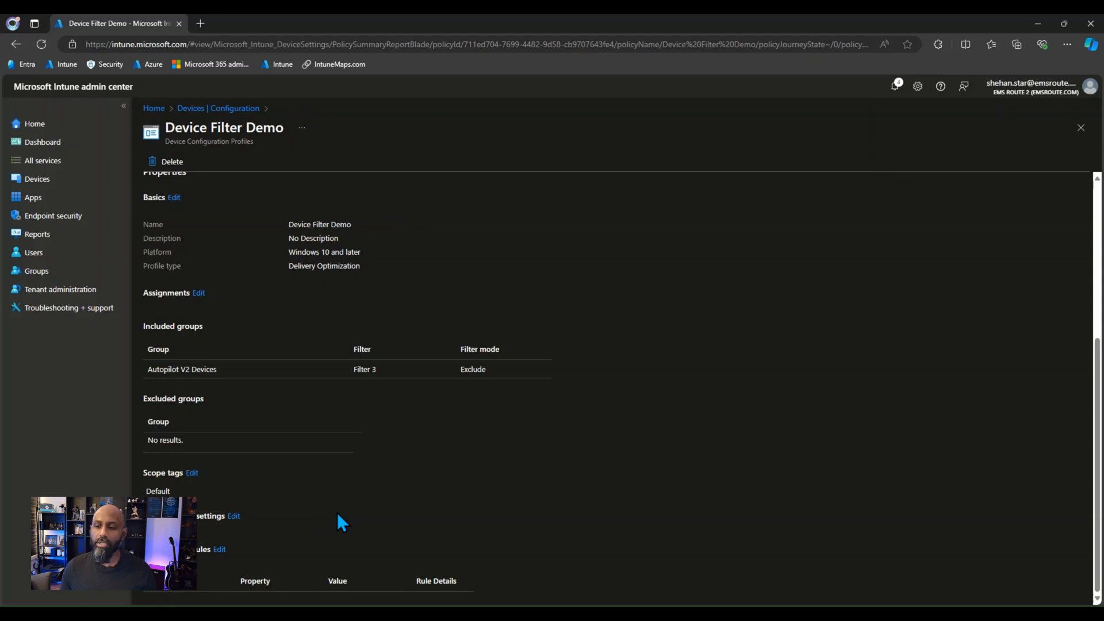
{"action": "mouse_move", "coordinate": [340, 481]}
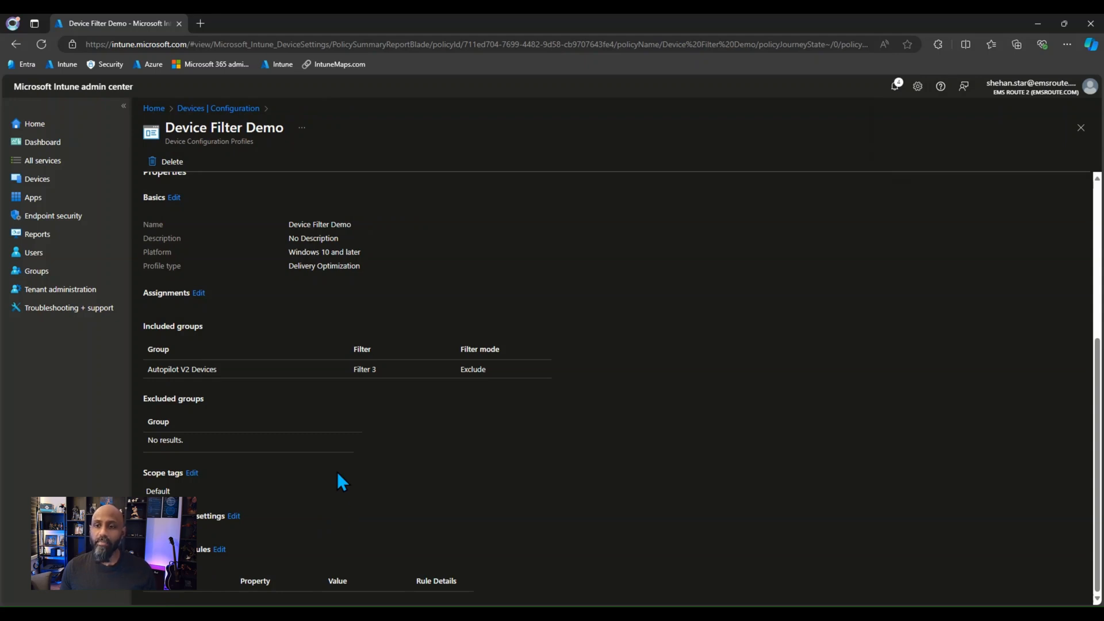